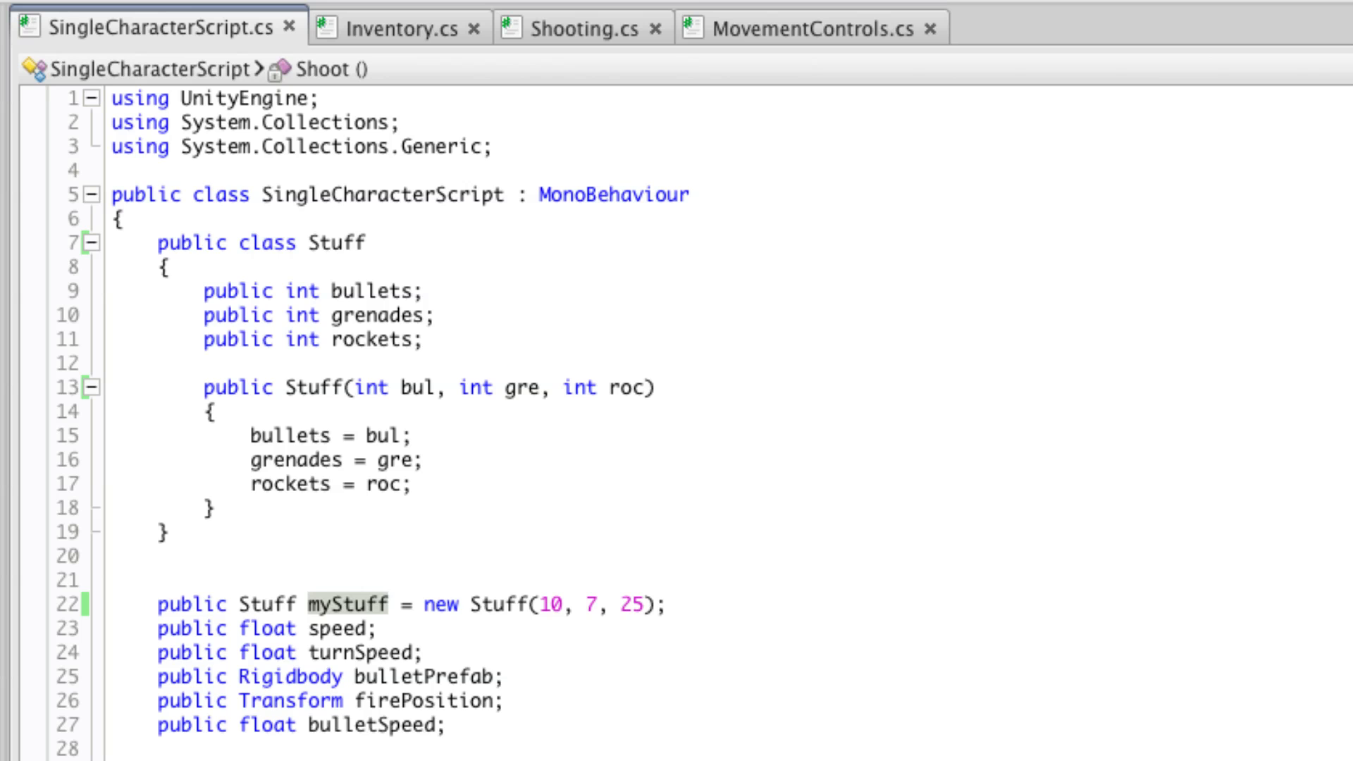
# Step: Select myStuff in SingleCharacterScript.cs, review the Stuff class, and switch back to Unity
pyautogui.doubleClick(222, 194)
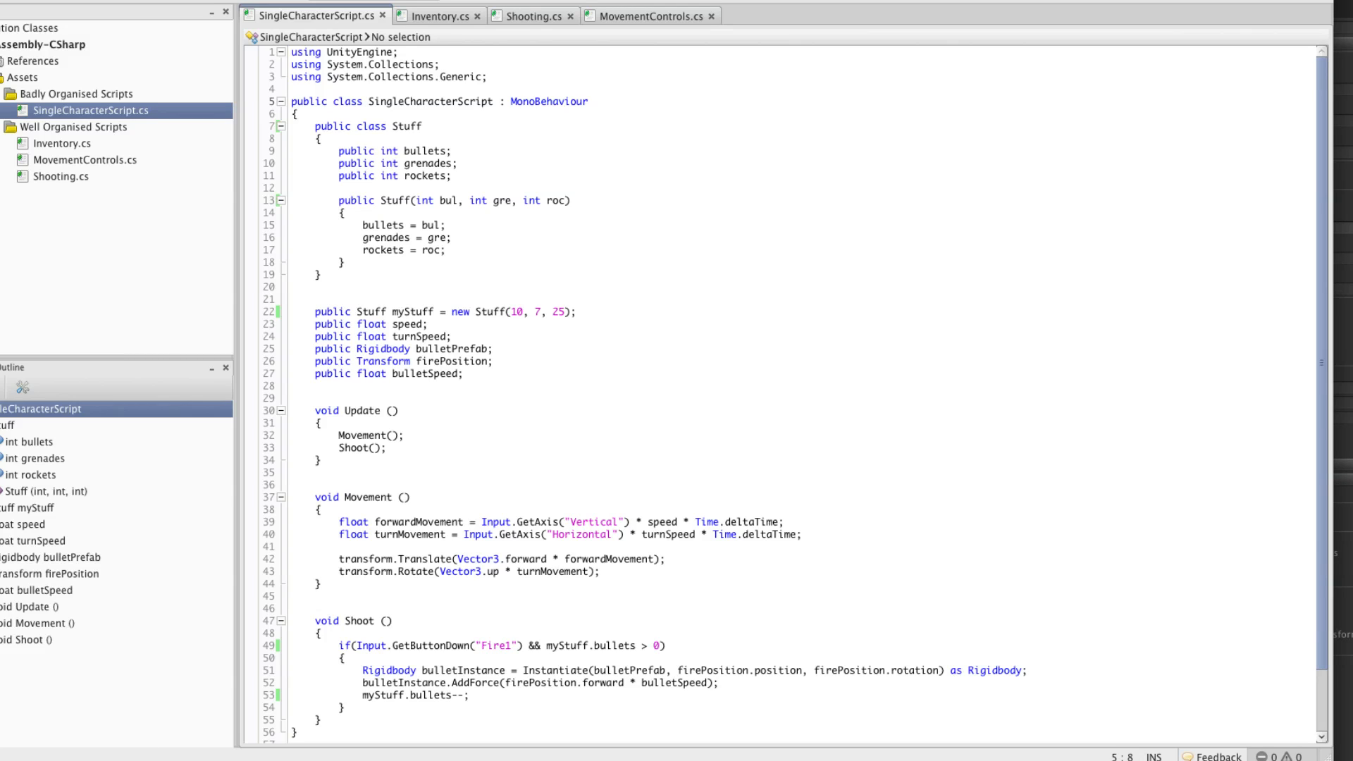
pyautogui.click(331, 101)
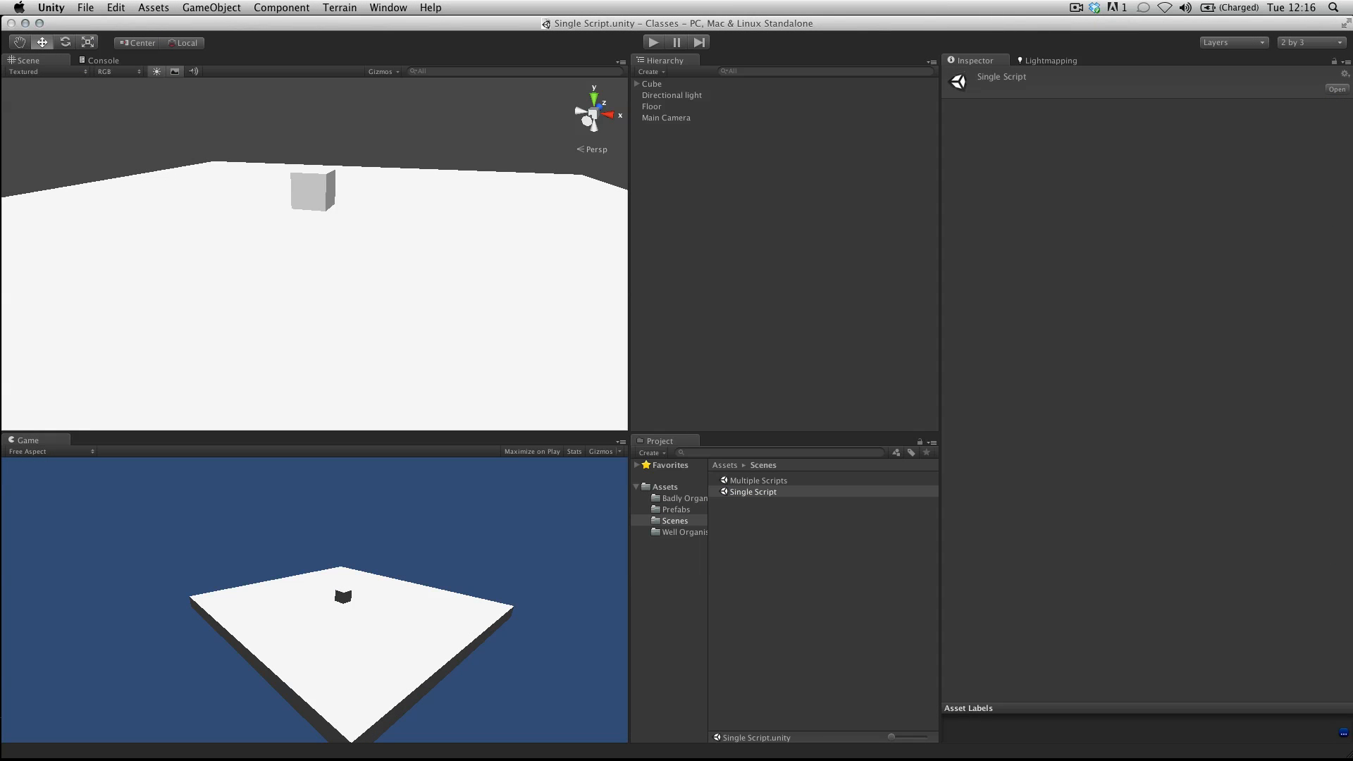
# Step: Play and stop the Single Script scene, browse both script folders, and list saved scenes
pyautogui.click(651, 84)
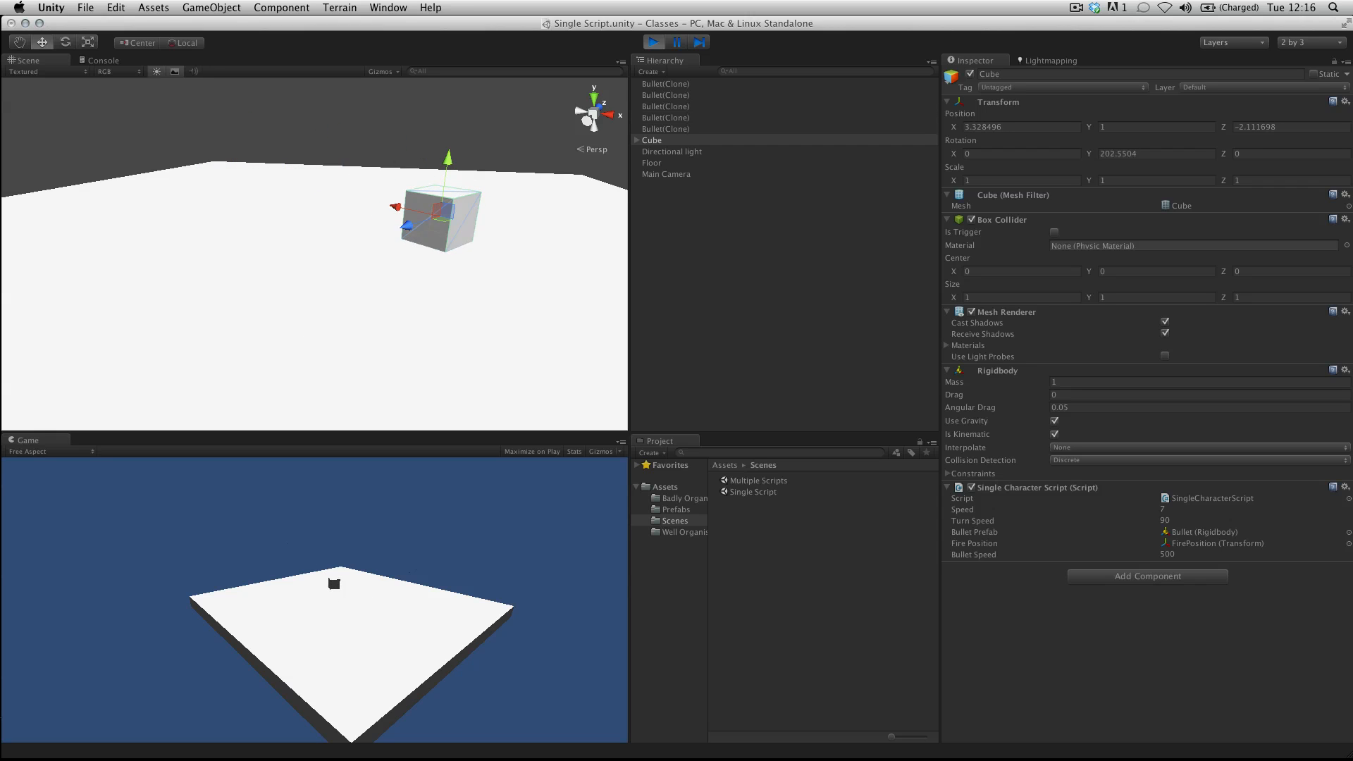
pyautogui.click(653, 41)
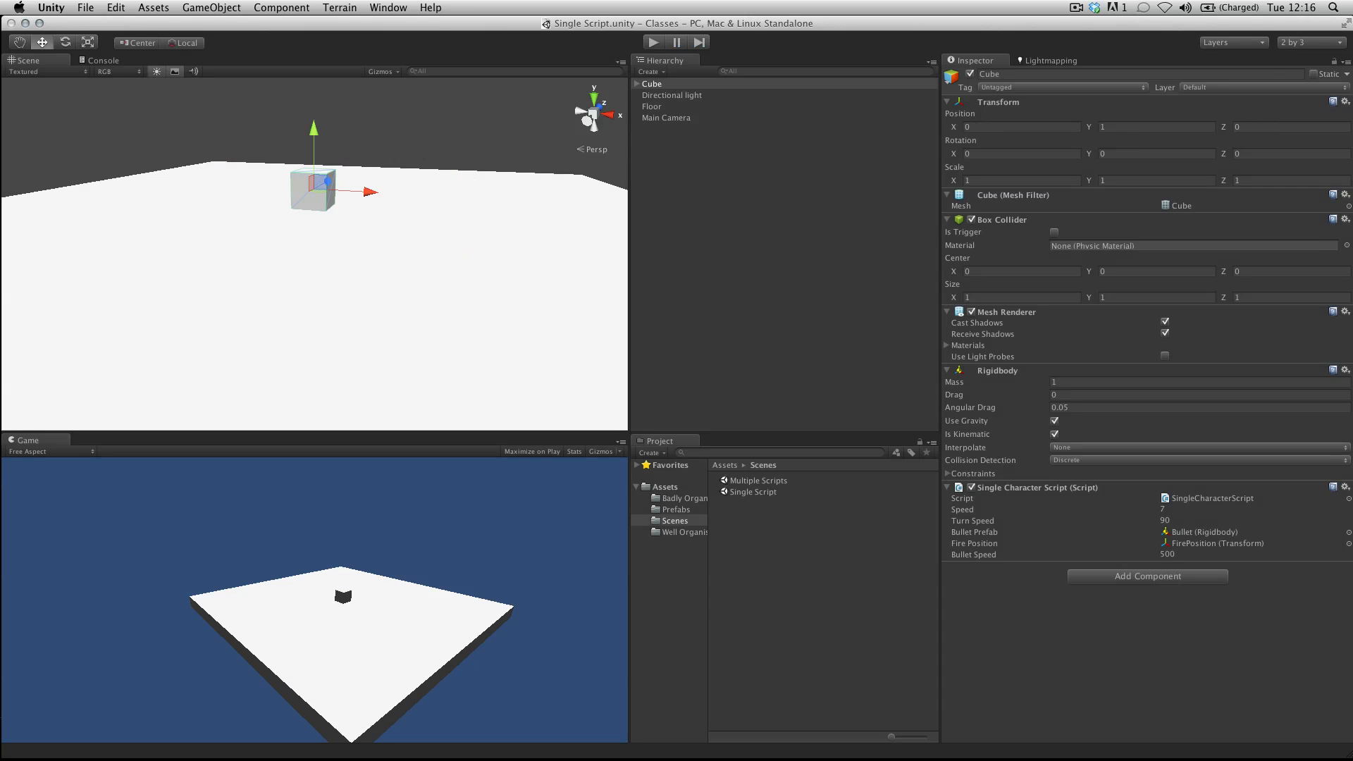
pyautogui.click(651, 84)
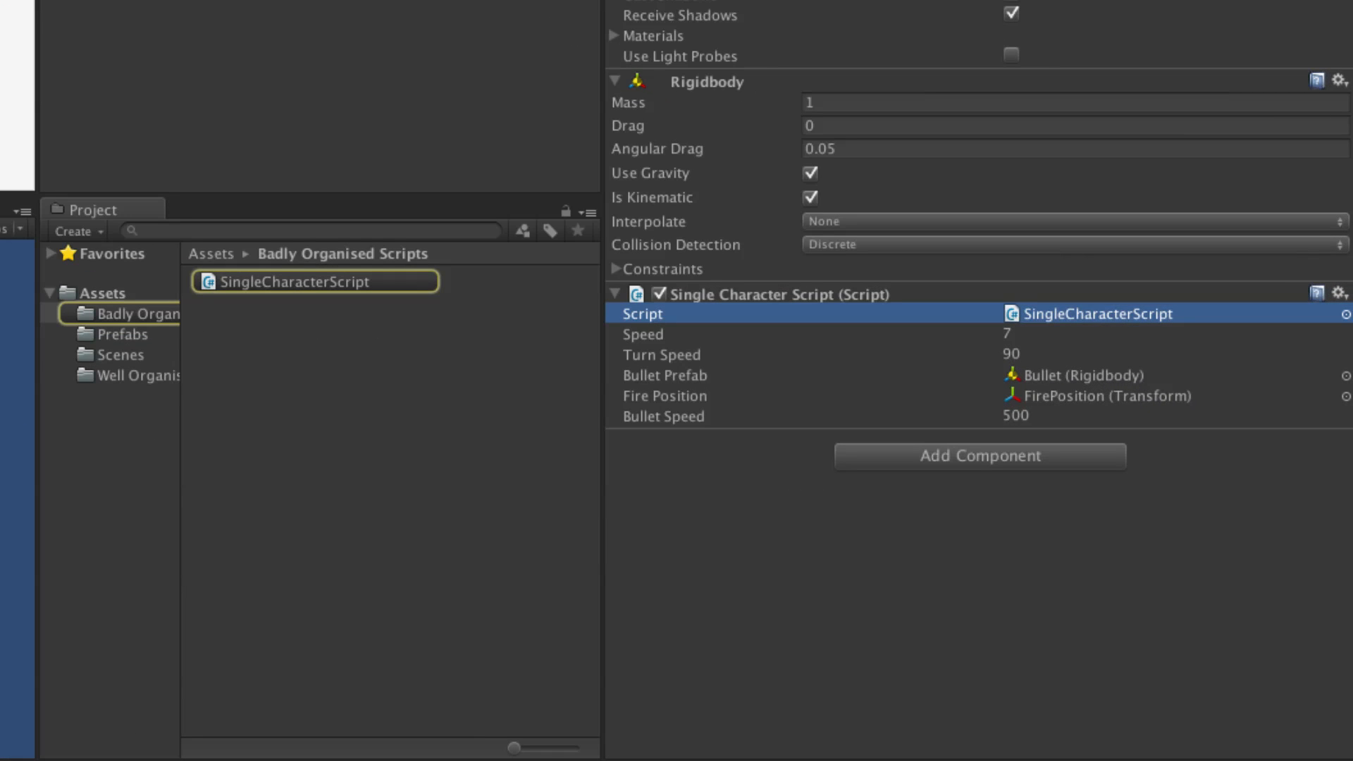
pyautogui.click(138, 374)
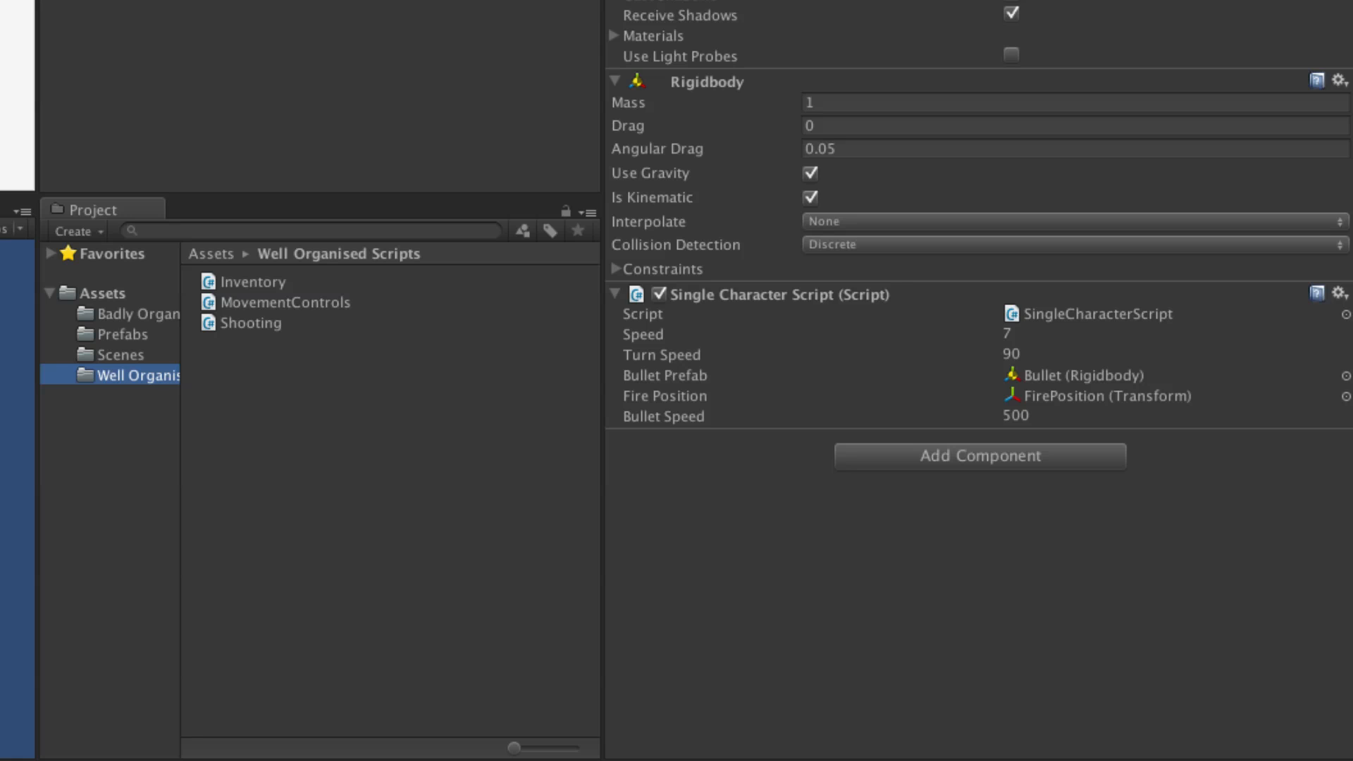
pyautogui.click(122, 354)
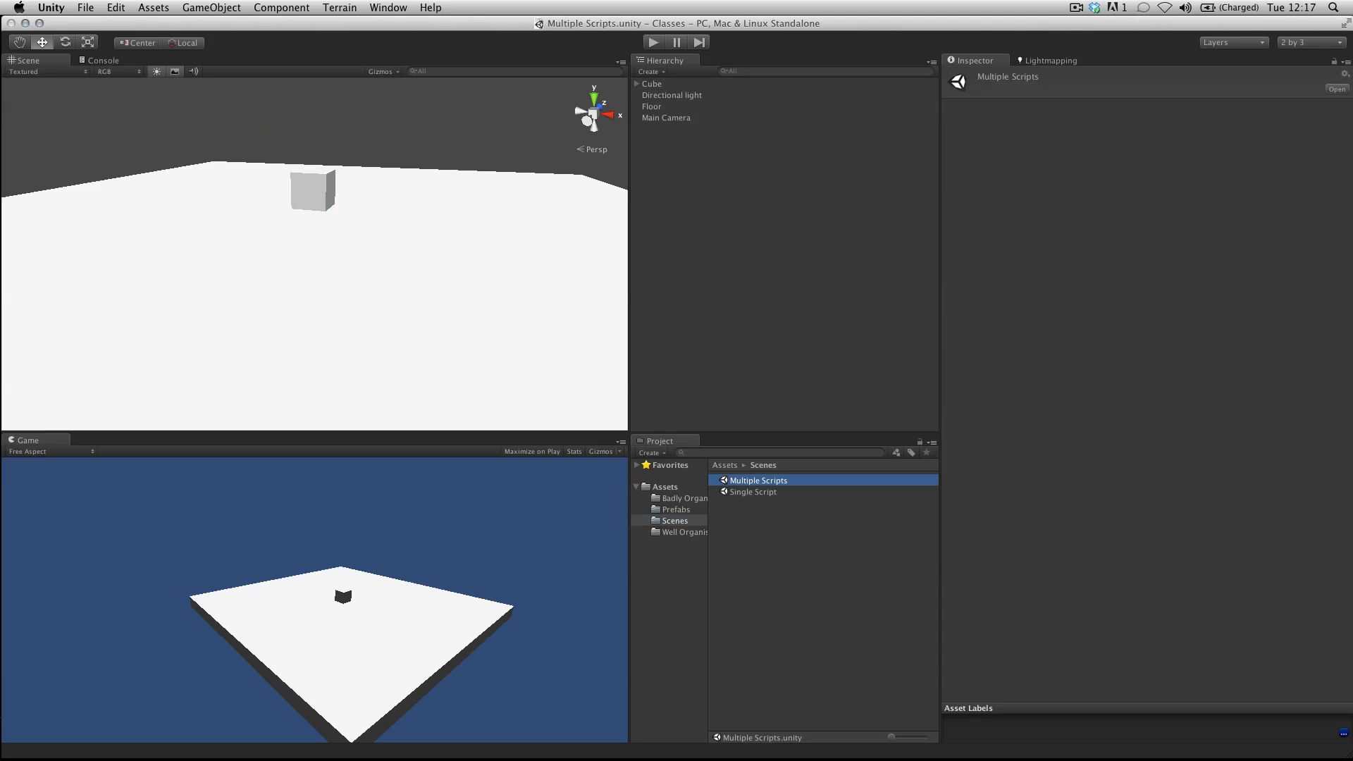
# Step: Inspect the Cube's three scripts and open Inventory from Well Organised Scripts in MonoDevelop
pyautogui.click(651, 84)
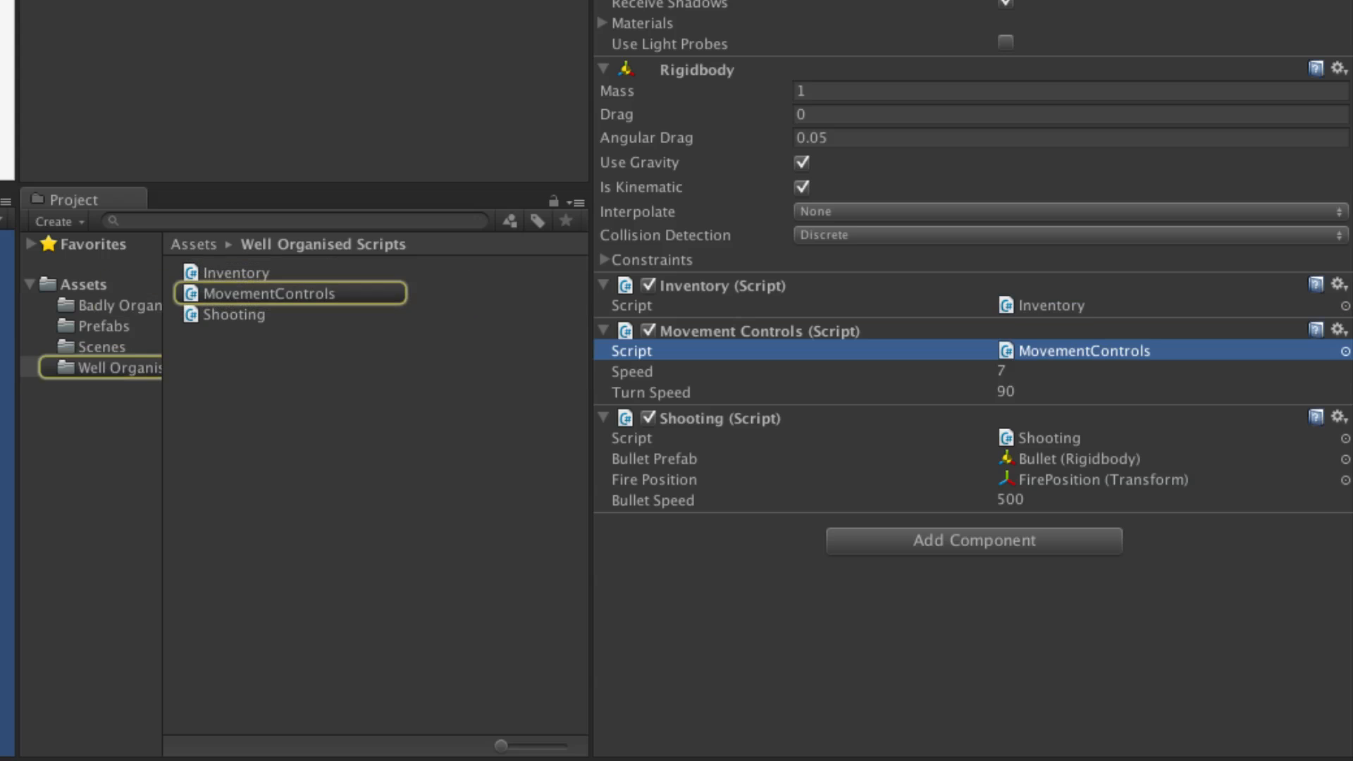
pyautogui.click(236, 272)
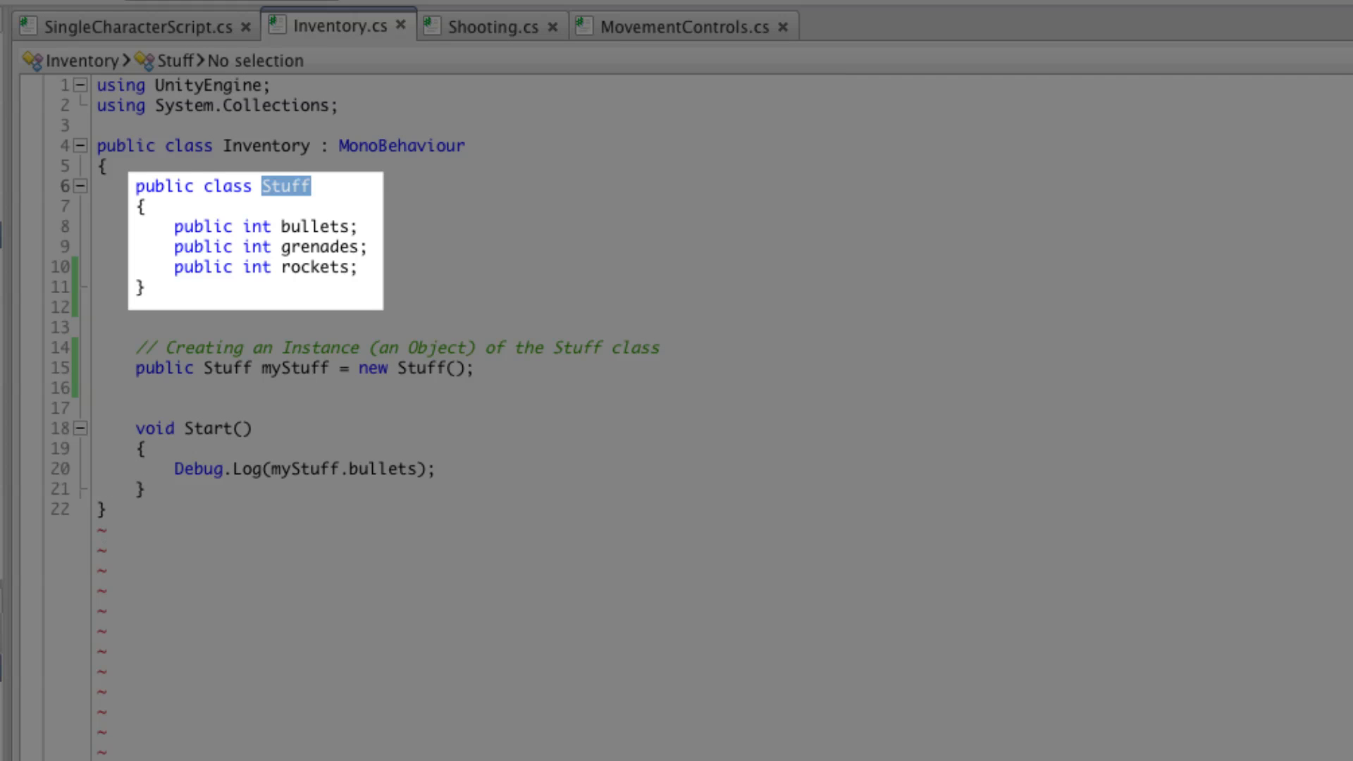
pyautogui.click(309, 247)
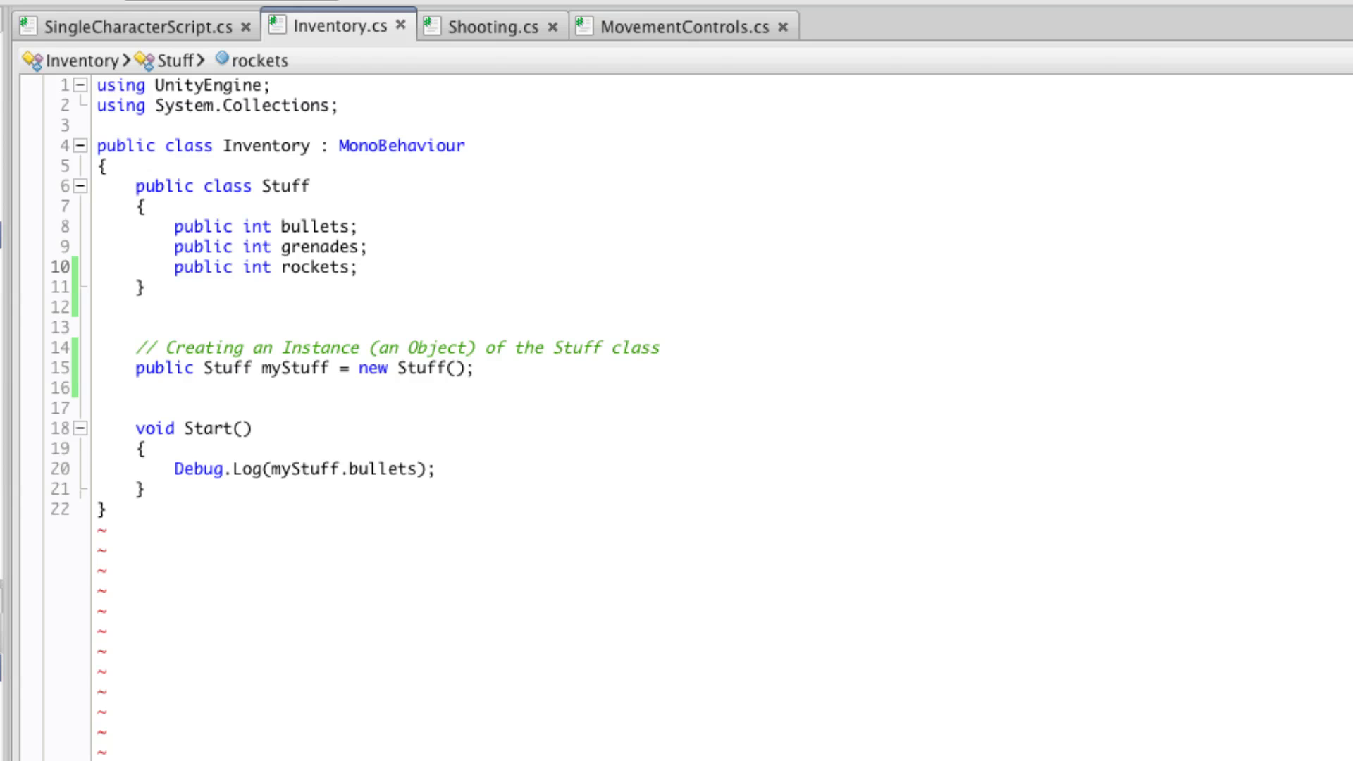
pyautogui.doubleClick(293, 368)
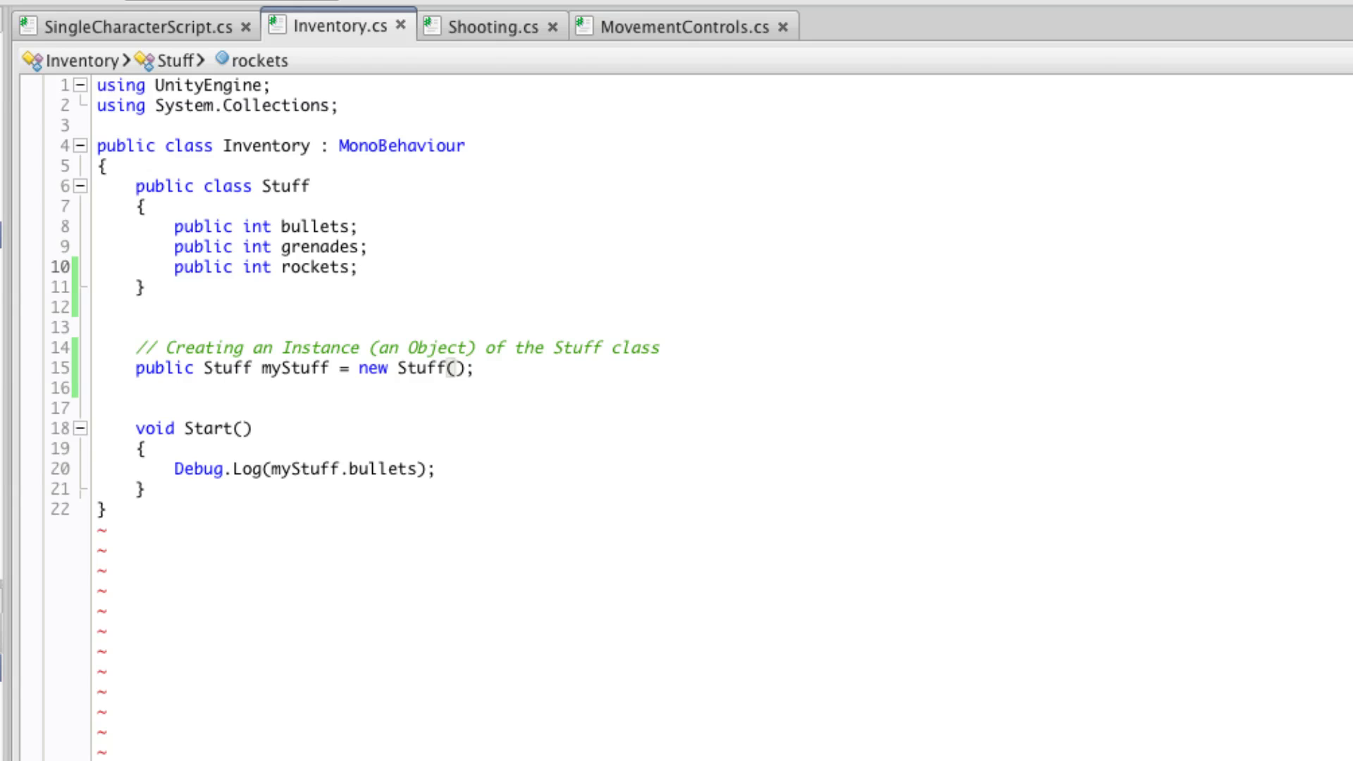
pyautogui.click(358, 266)
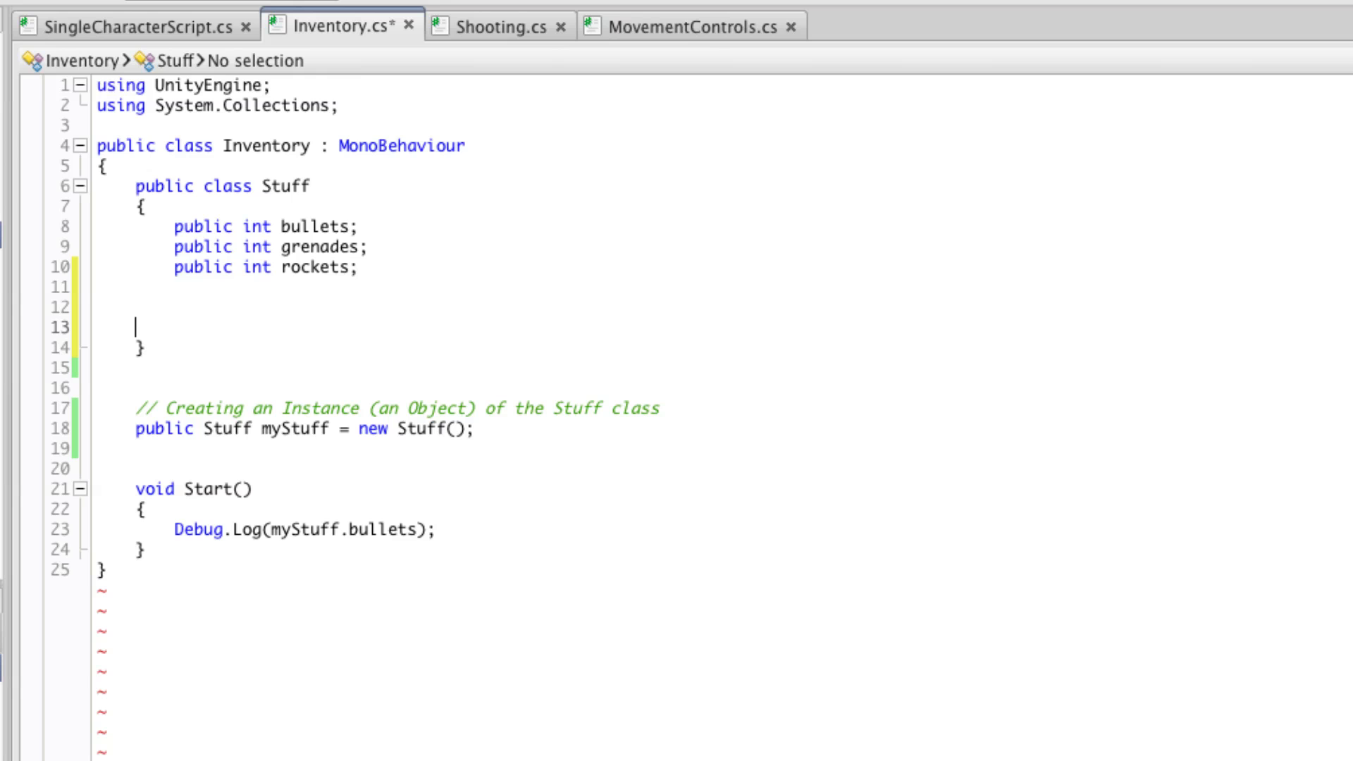
# Step: Write a '// Constructor' comment and public Stuff () setting bullets, grenades, rockets to 1
pyautogui.write('// Constructor')
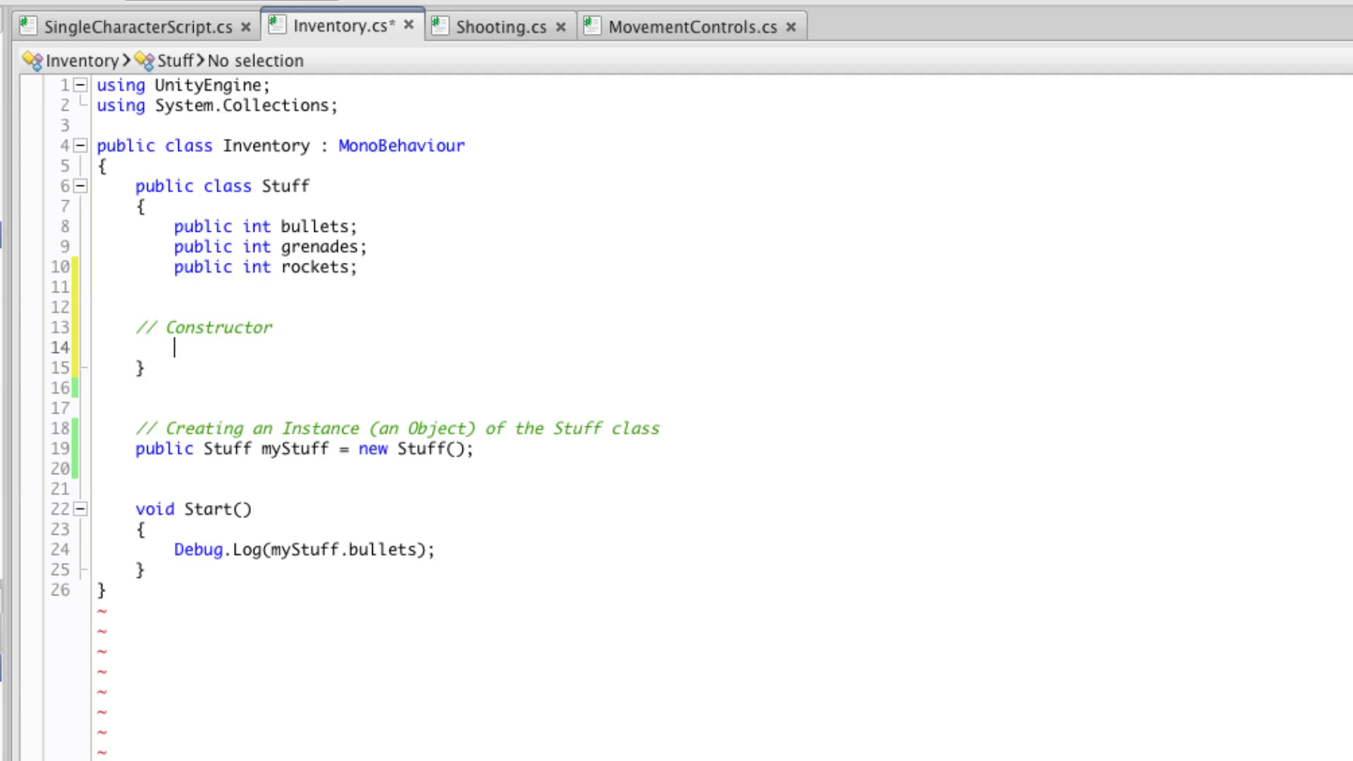
pyautogui.write('public Stuff ()')
pyautogui.write('rockets = 1;')
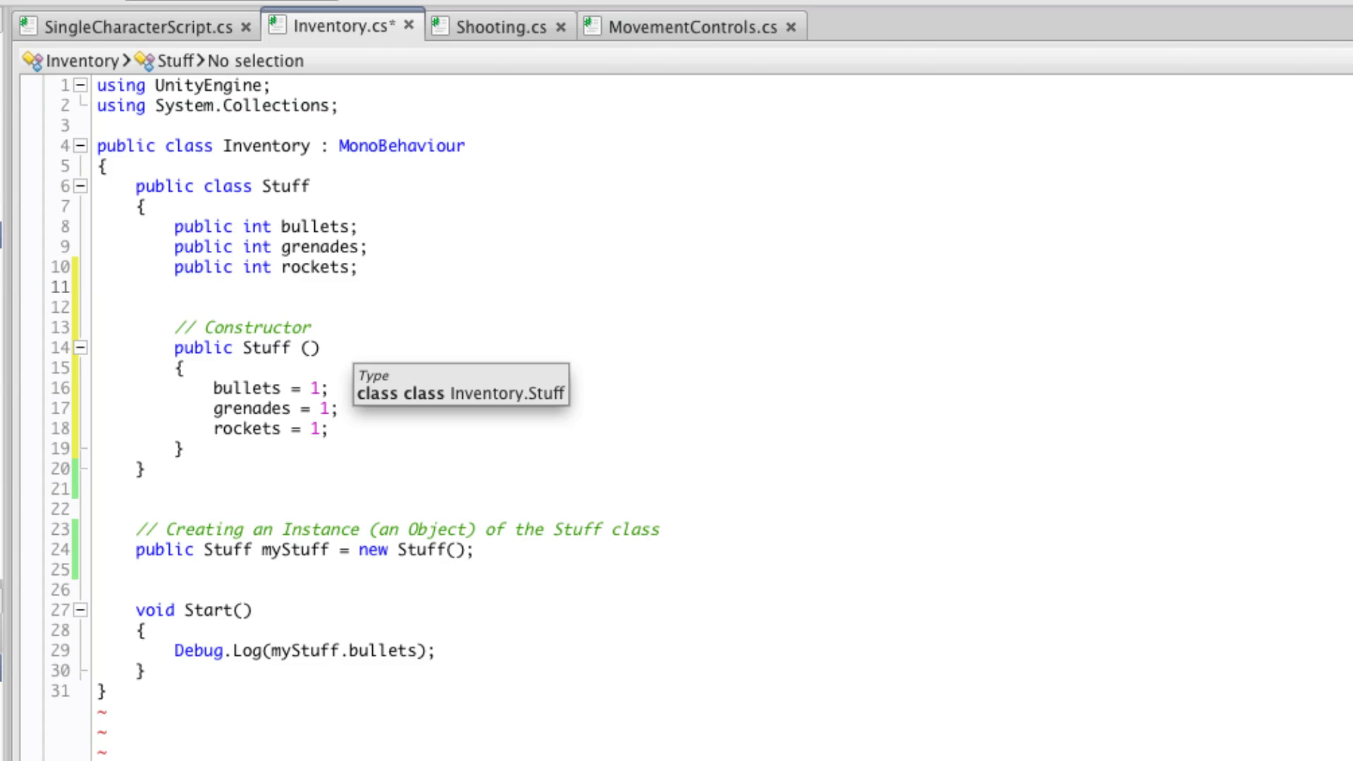
# Step: Write public Stuff(int bul, int gre, int roc) assigning bullets, grenades and rockets
pyautogui.write('public S')
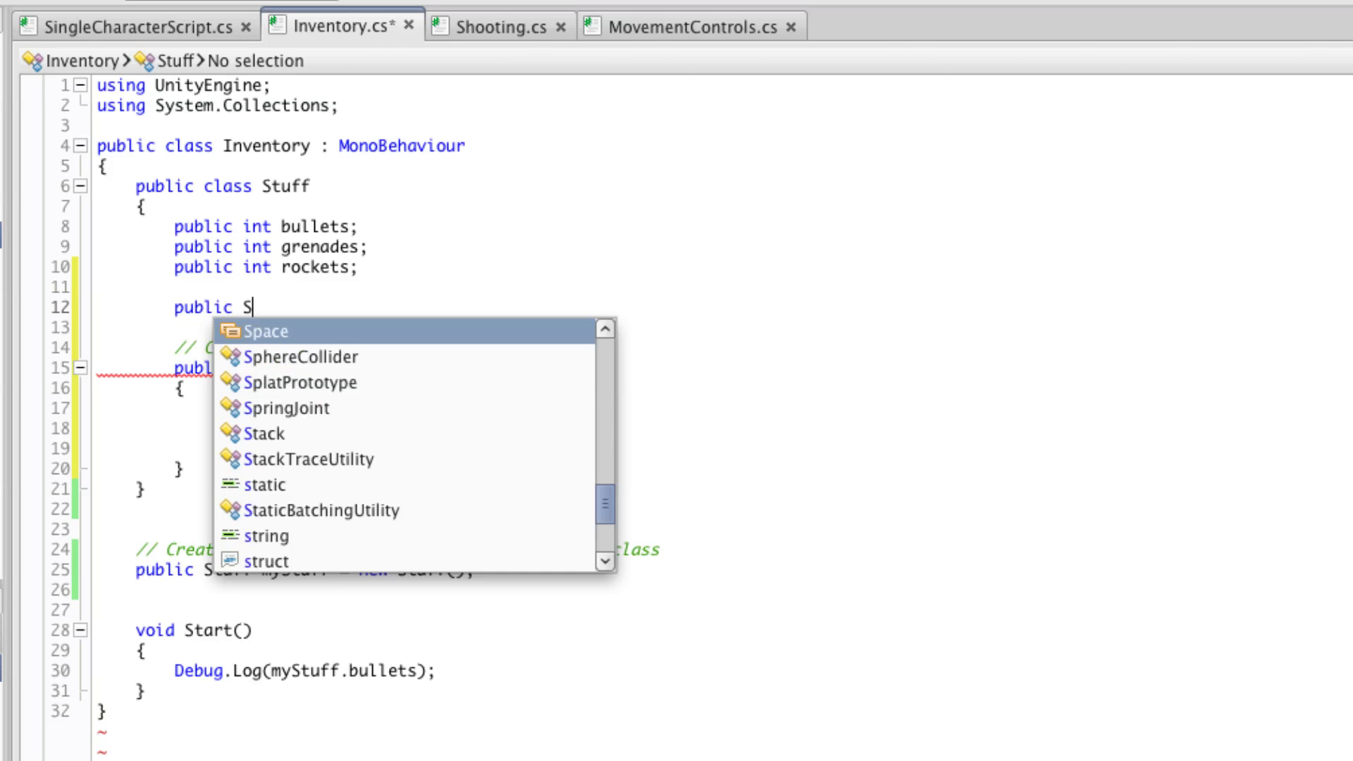
pyautogui.write('tuff(')
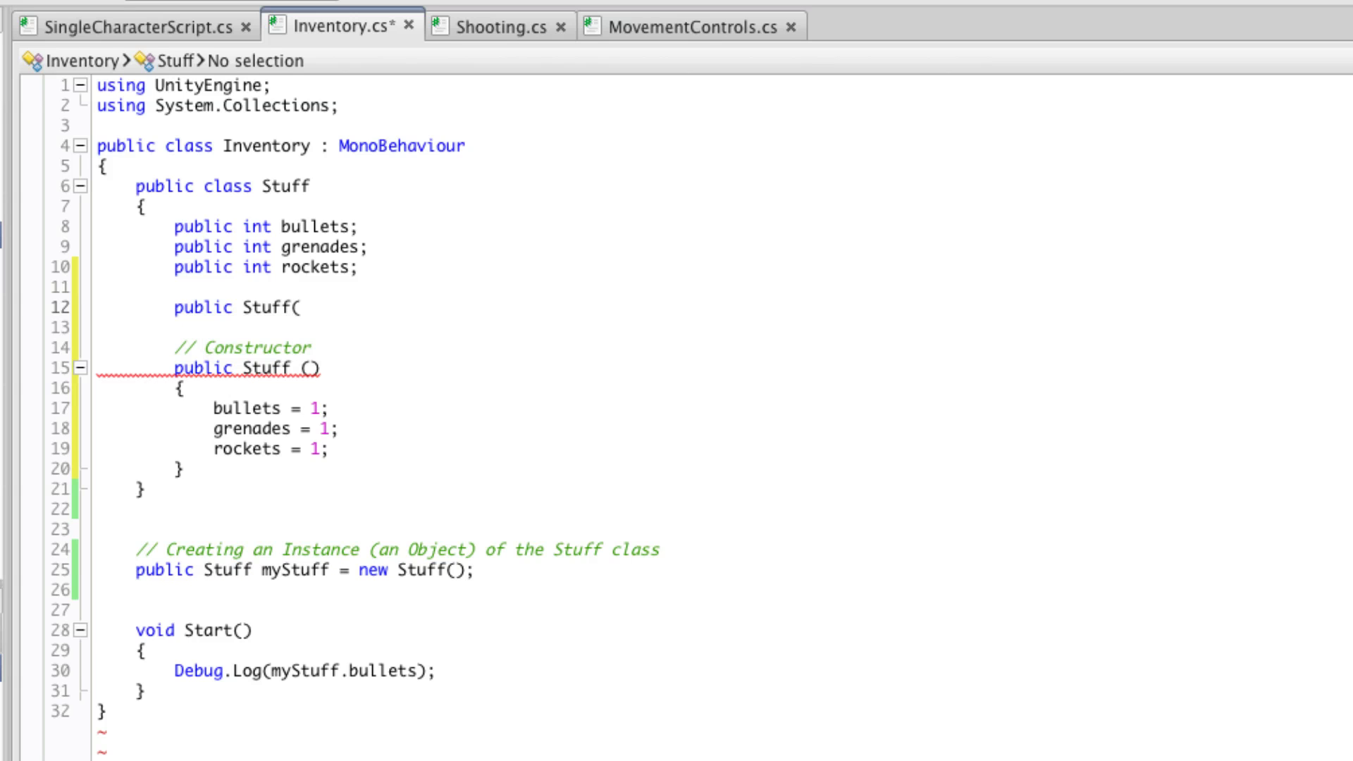
pyautogui.write('int bul, int gre,')
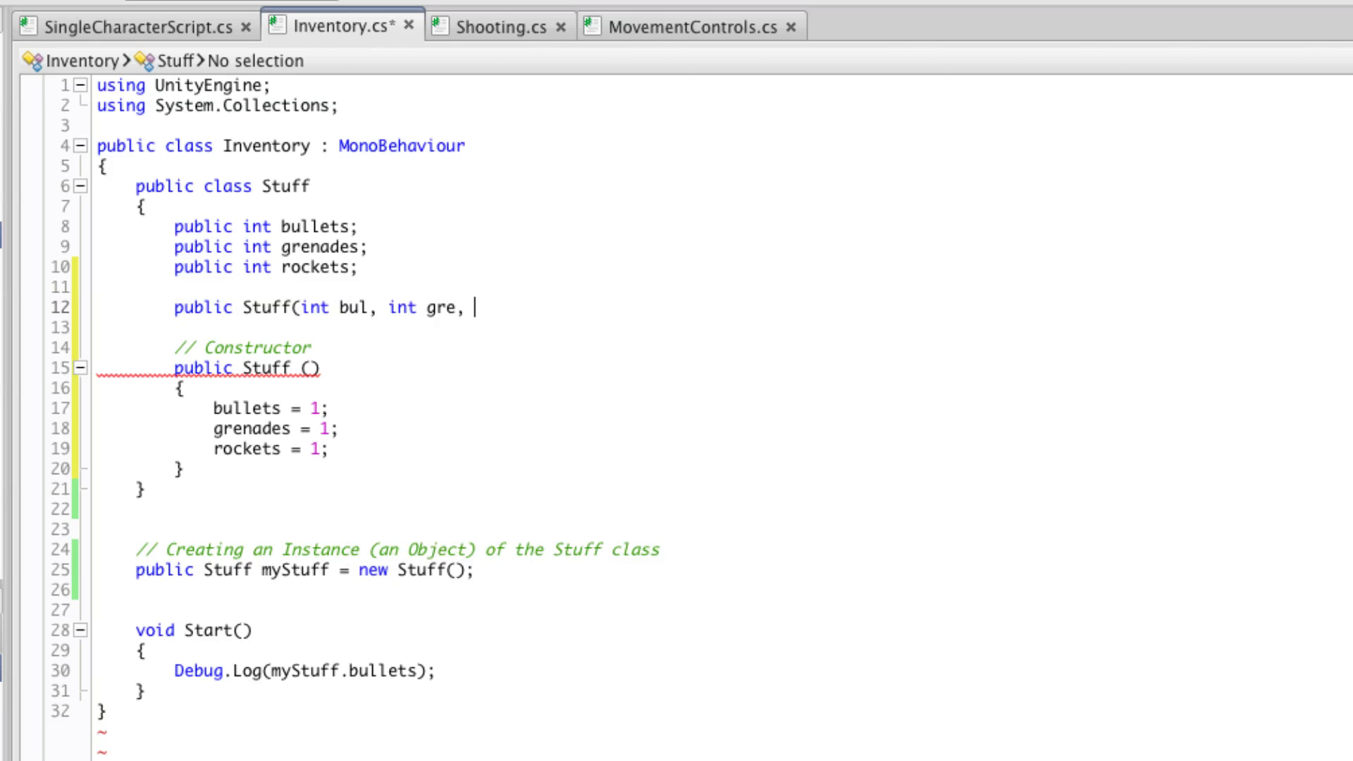
pyautogui.write('int roc)')
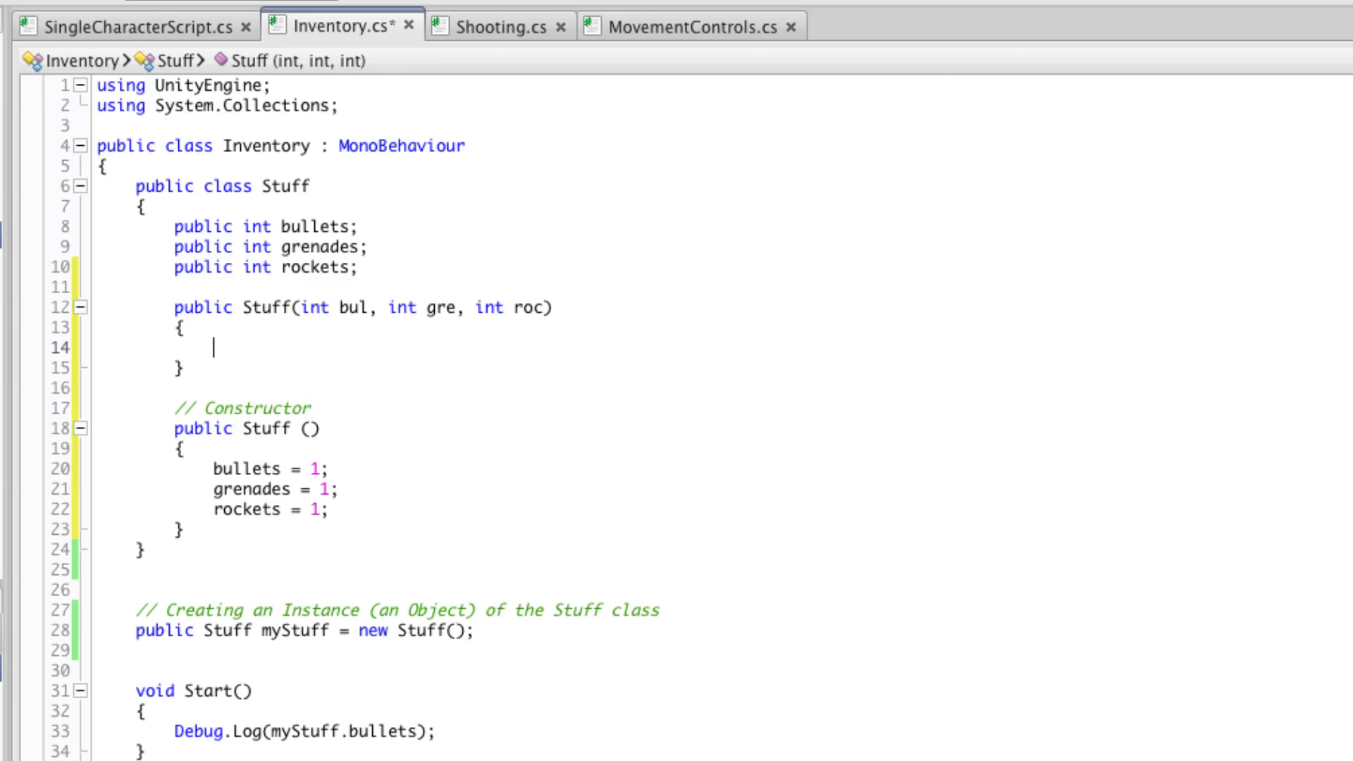
pyautogui.write('bullets')
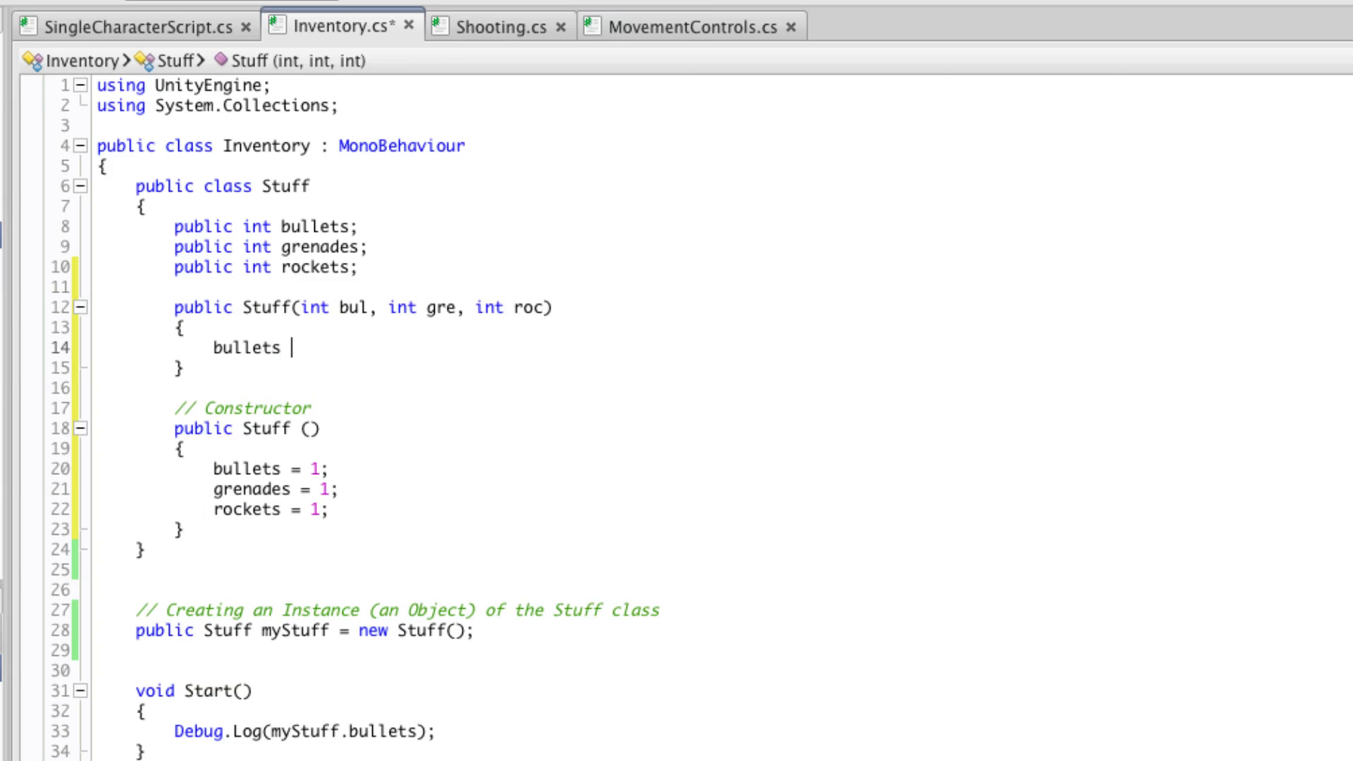
pyautogui.write('= bul;')
pyautogui.write('grenades = gre;')
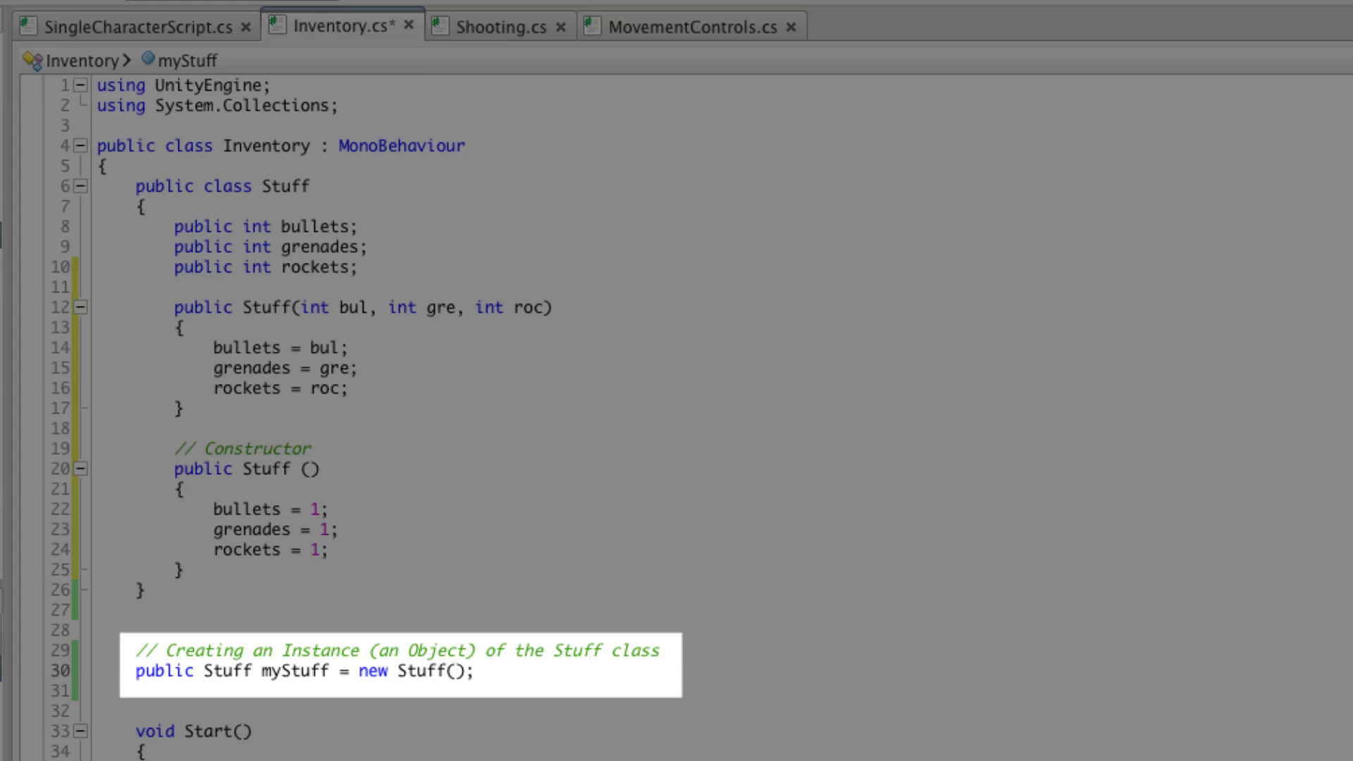
# Step: Change the myStuff declaration to new Stuff(50, 5, 5) and save Inventory.cs
pyautogui.tripleClick(302, 671)
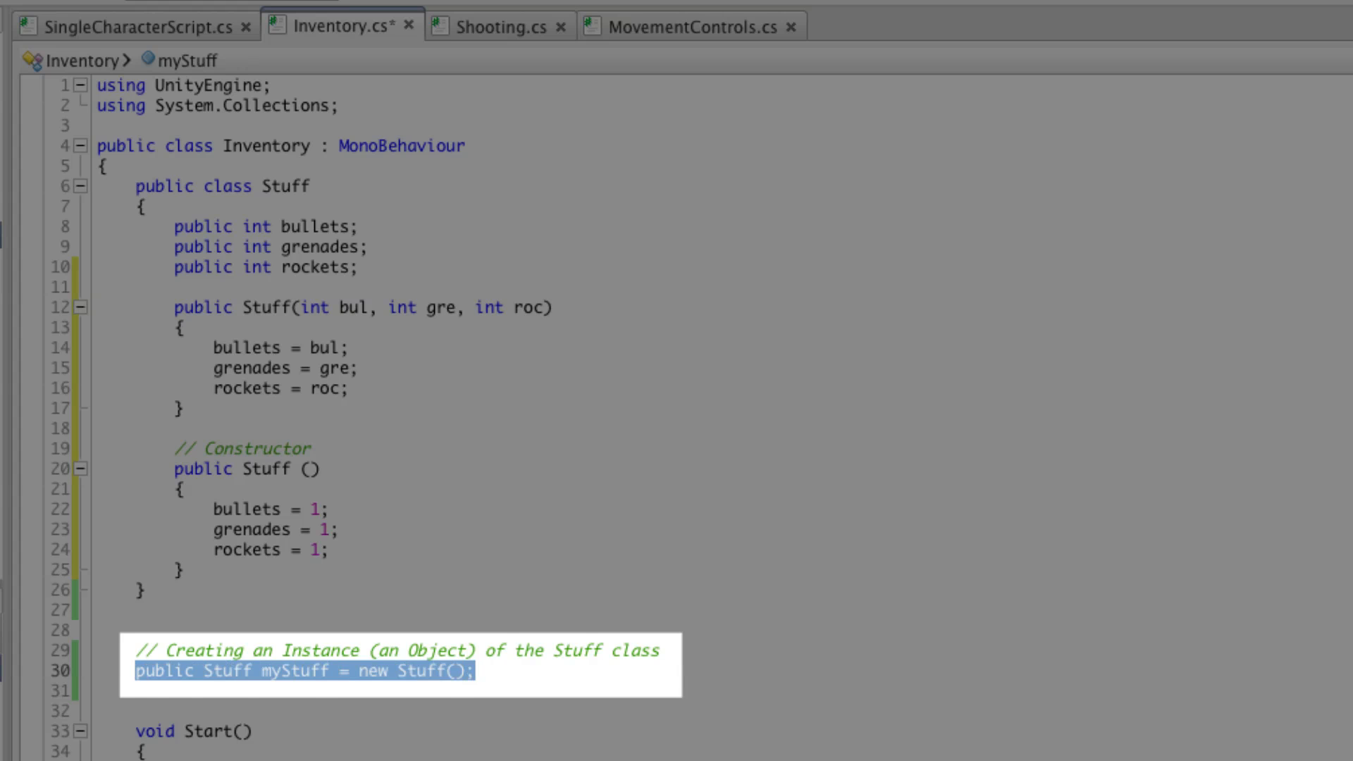
pyautogui.click(449, 671)
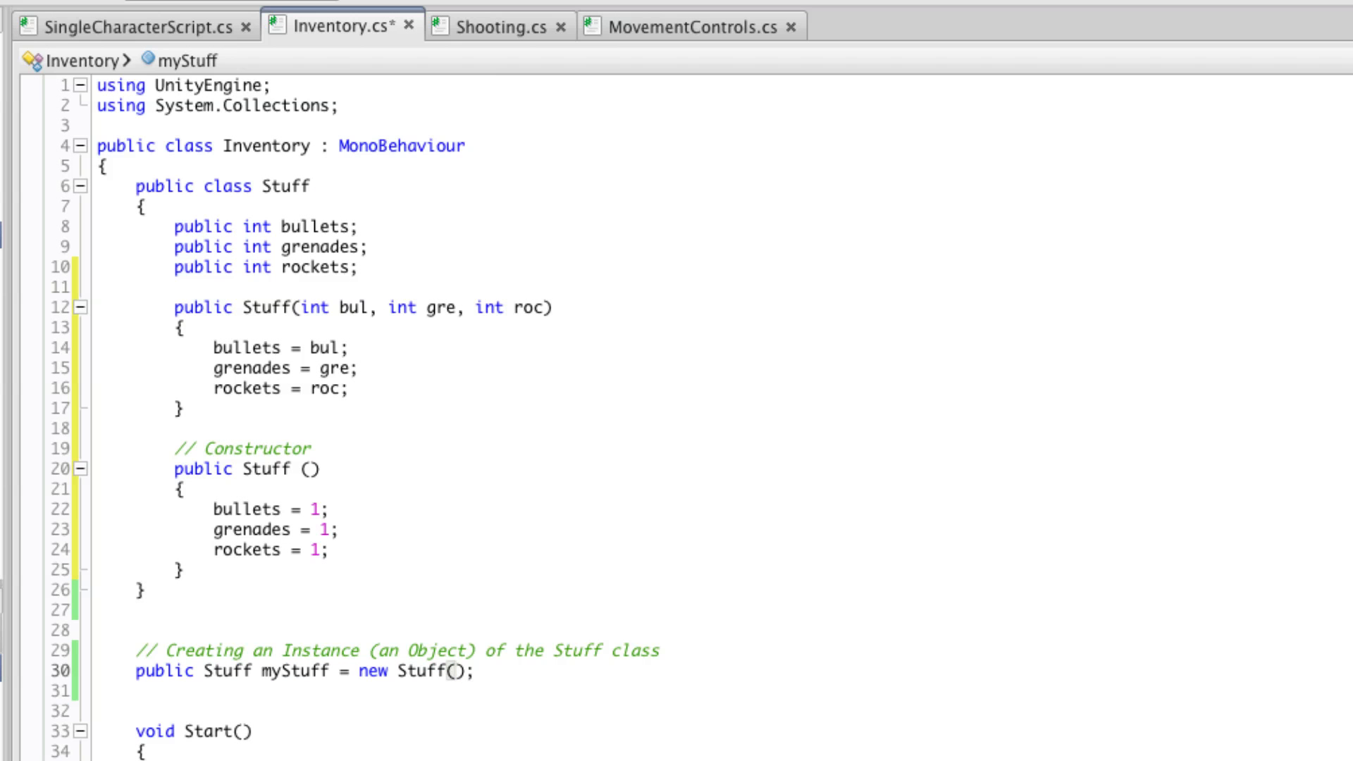
pyautogui.click(356, 308)
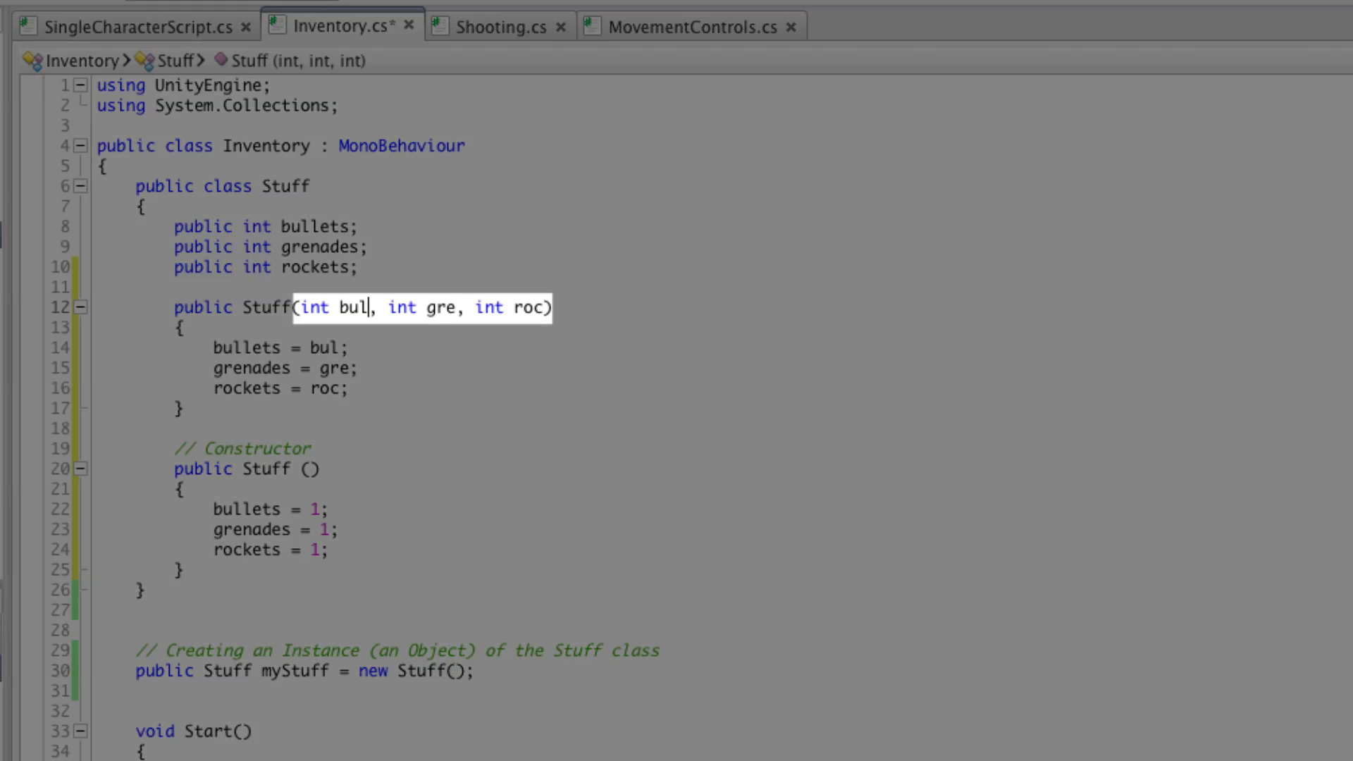
pyautogui.doubleClick(332, 307)
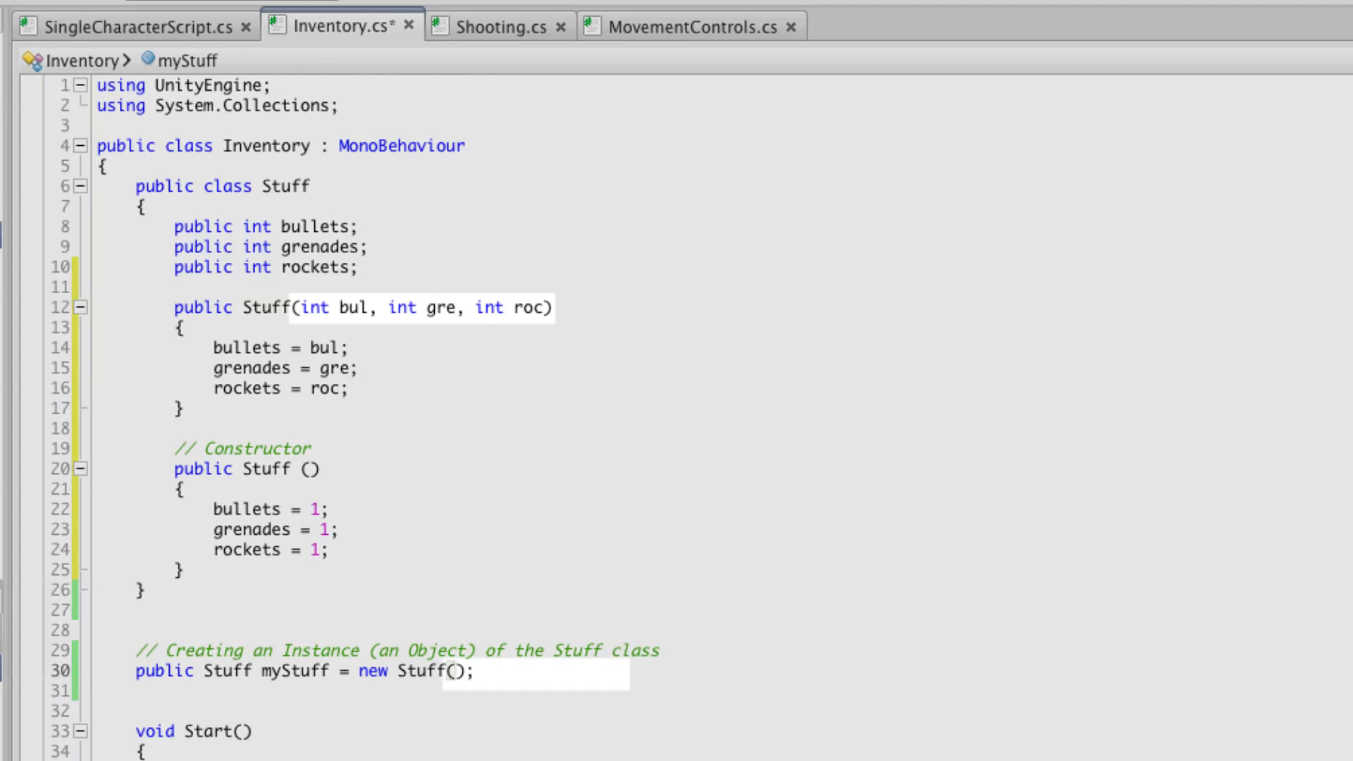
pyautogui.write('50,')
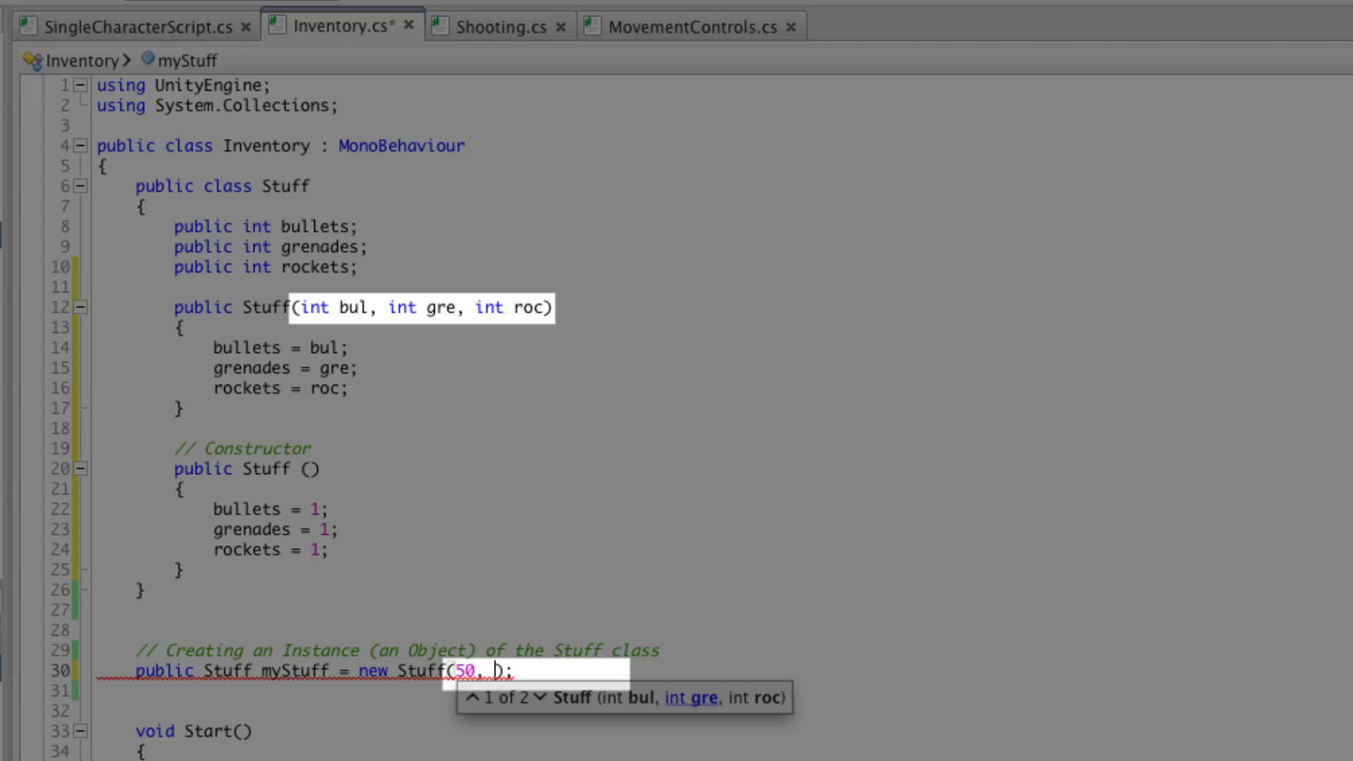
pyautogui.write('5')
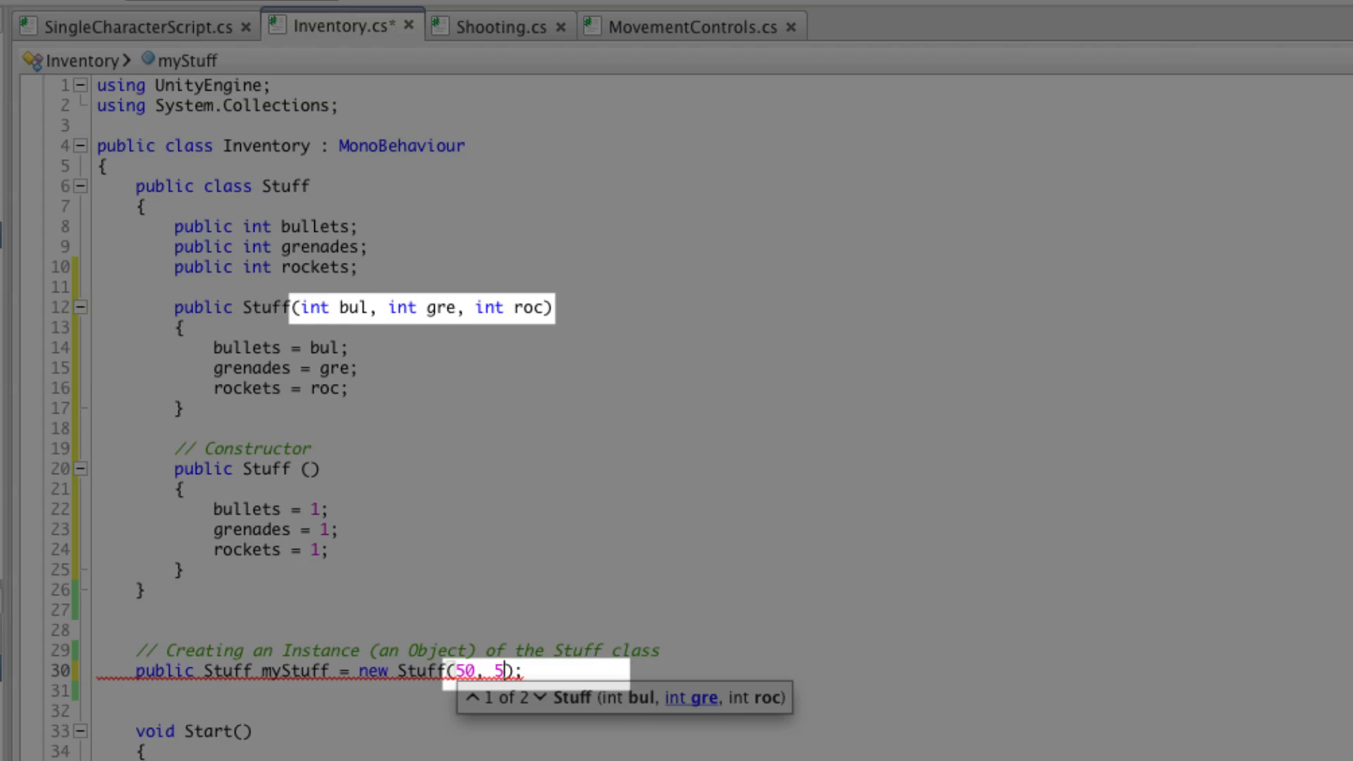
pyautogui.write(', 5')
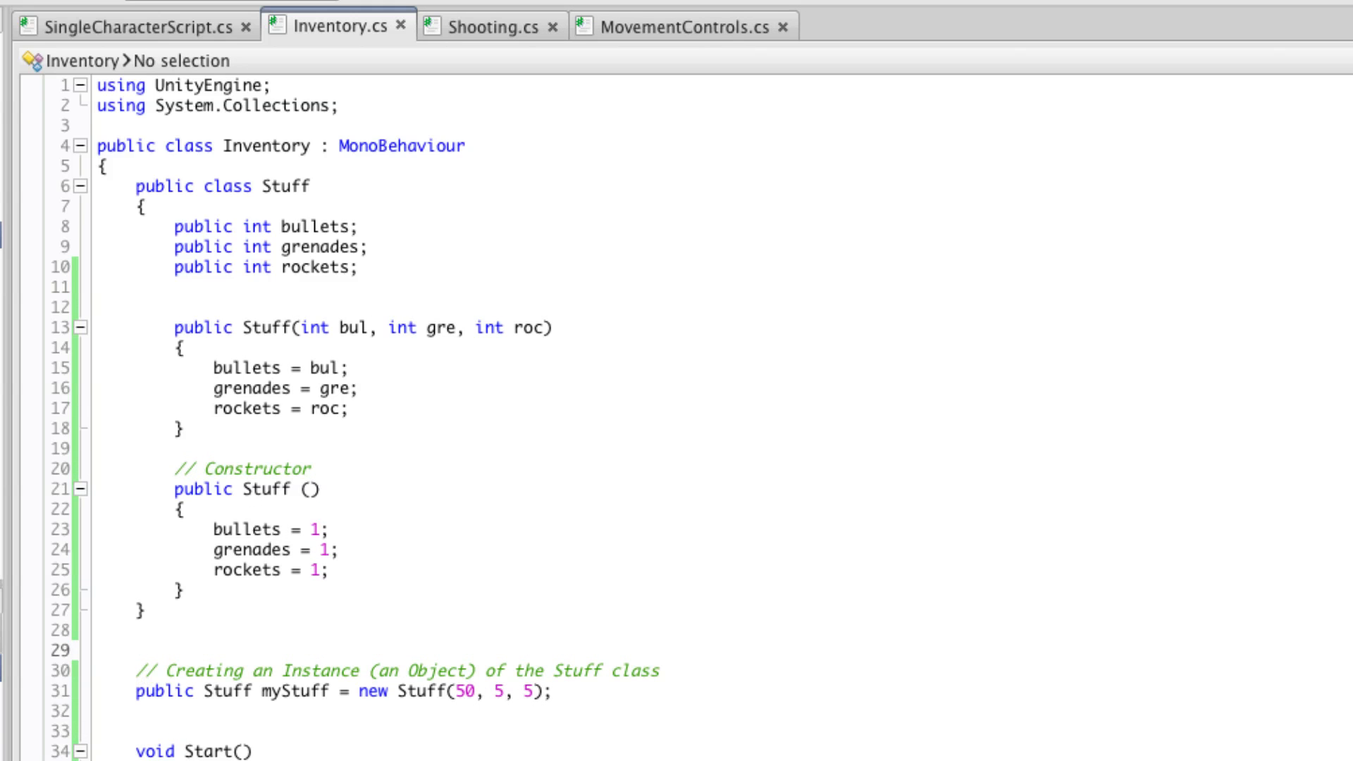
# Step: Add a 'public float fuel;' field below the rockets field in Stuff
pyautogui.doubleClick(263, 327)
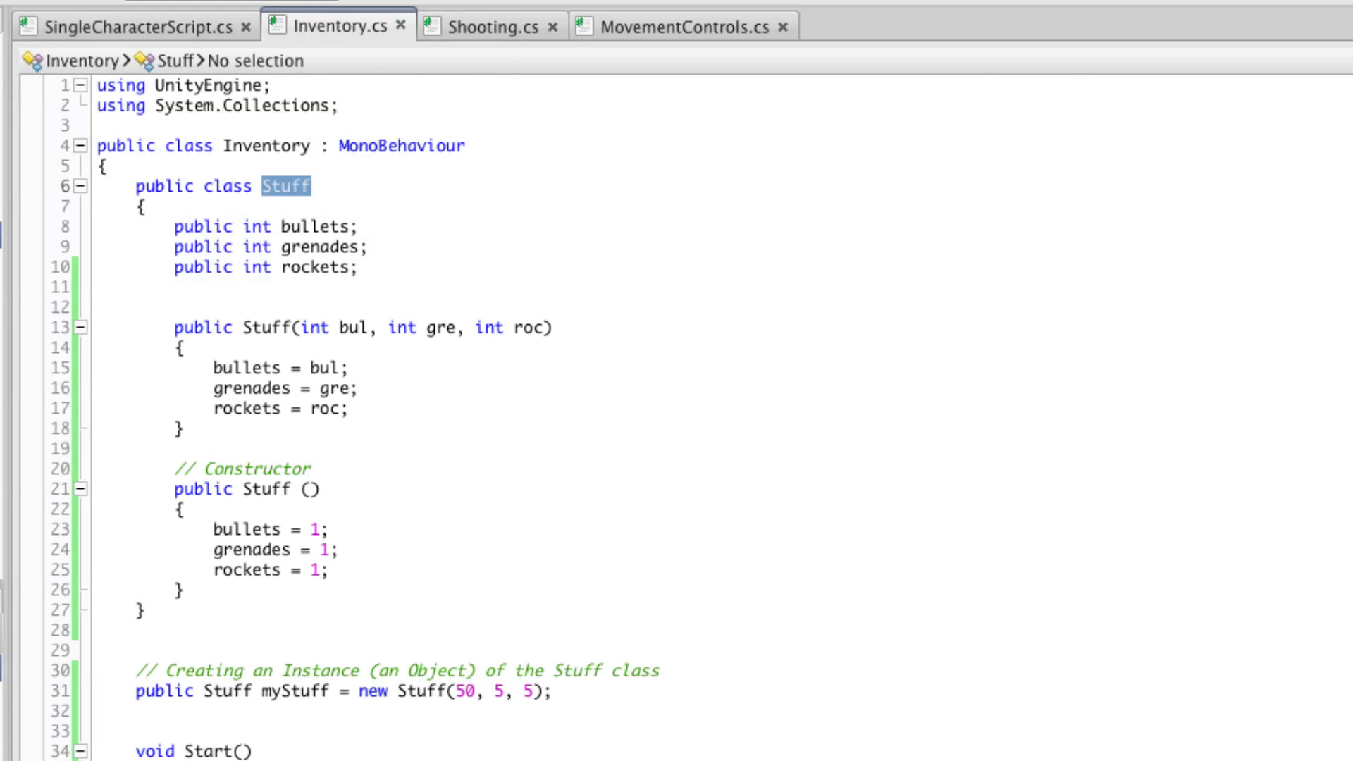
pyautogui.click(554, 327)
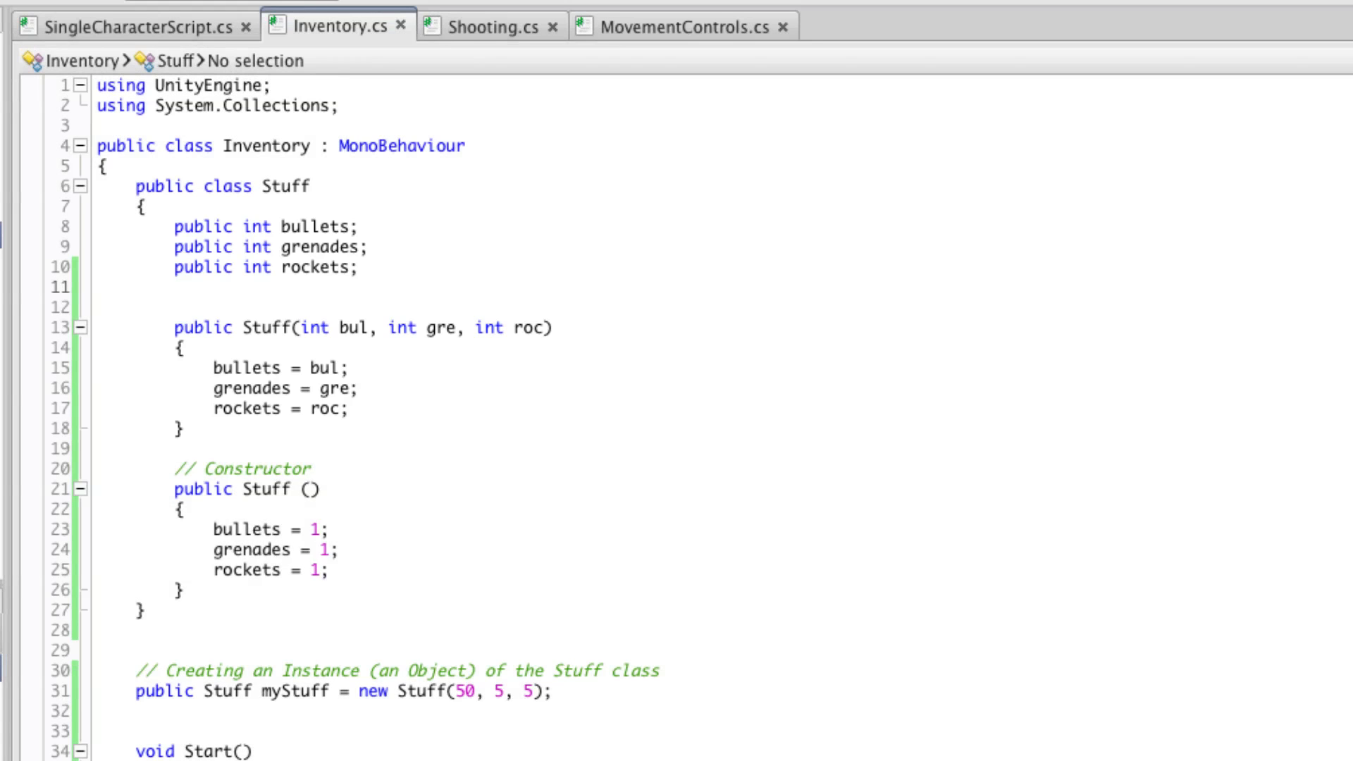
pyautogui.write('public float fuel;')
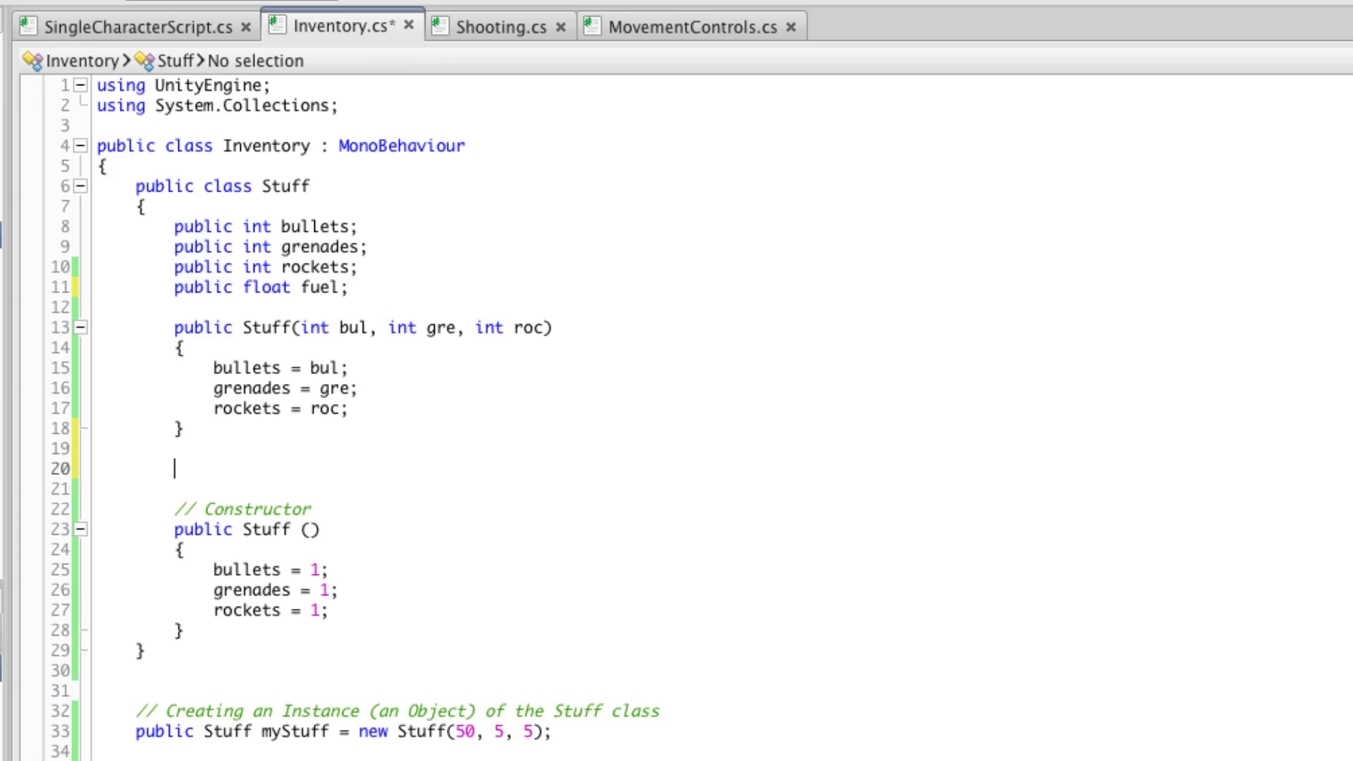
# Step: Write public Stuff(int bul, float fu) with bullets = bul and fuel = fu
pyautogui.write('publix')
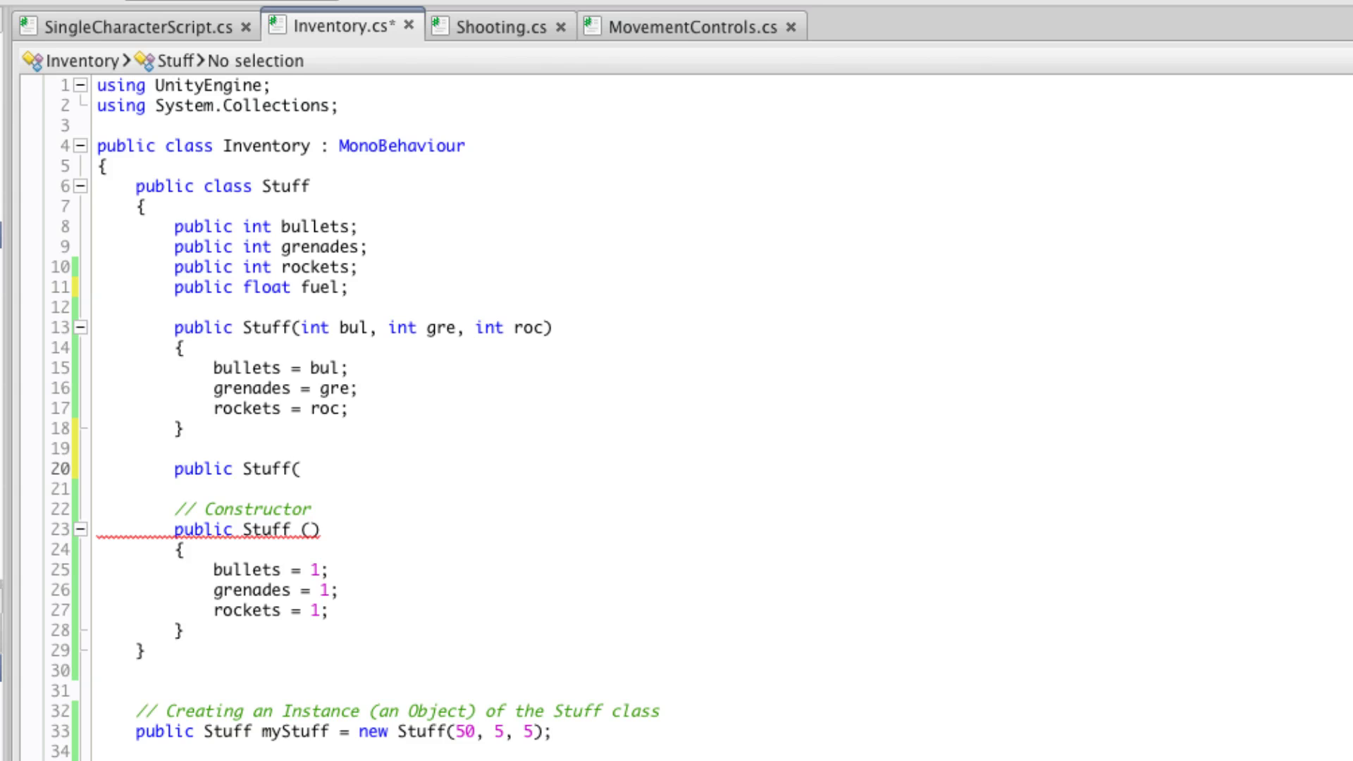
pyautogui.click(300, 469)
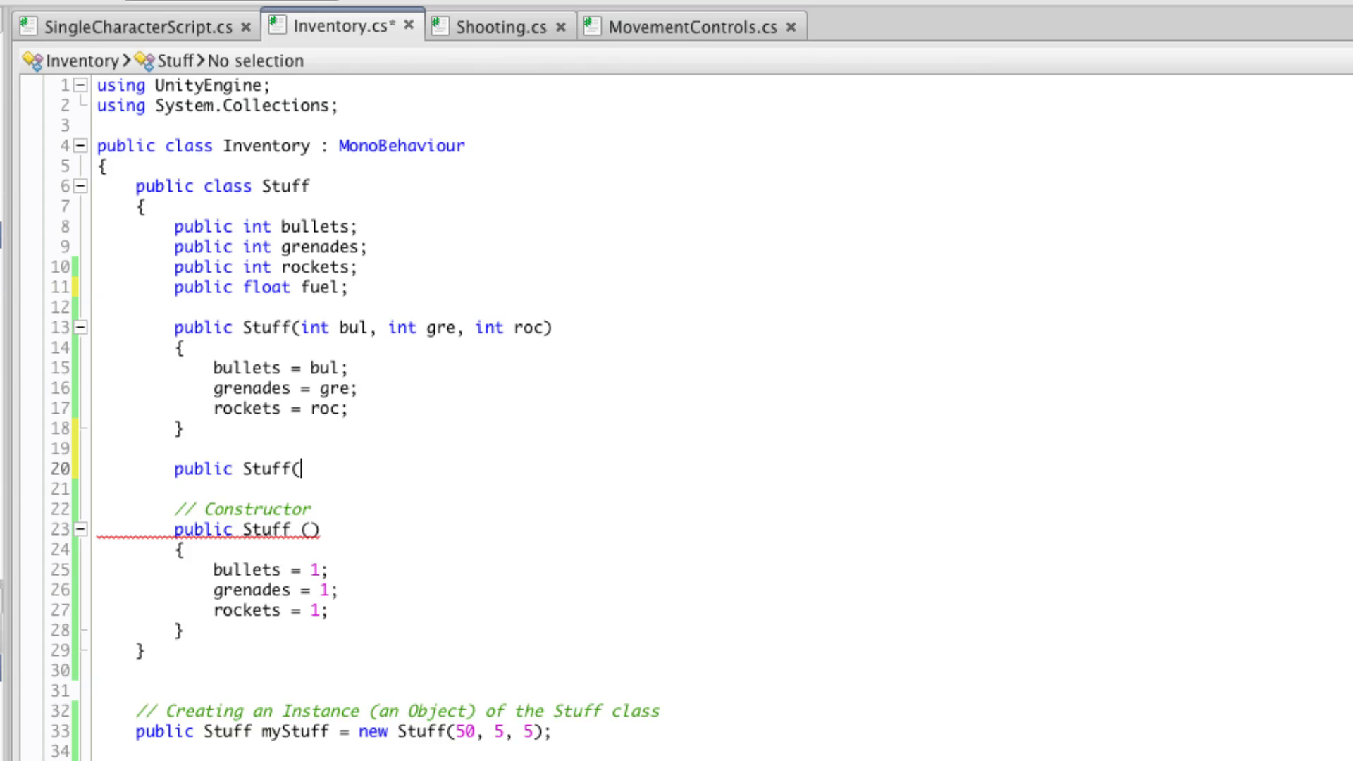
pyautogui.write('int bul, float fu)')
pyautogui.write('fuel = fu;')
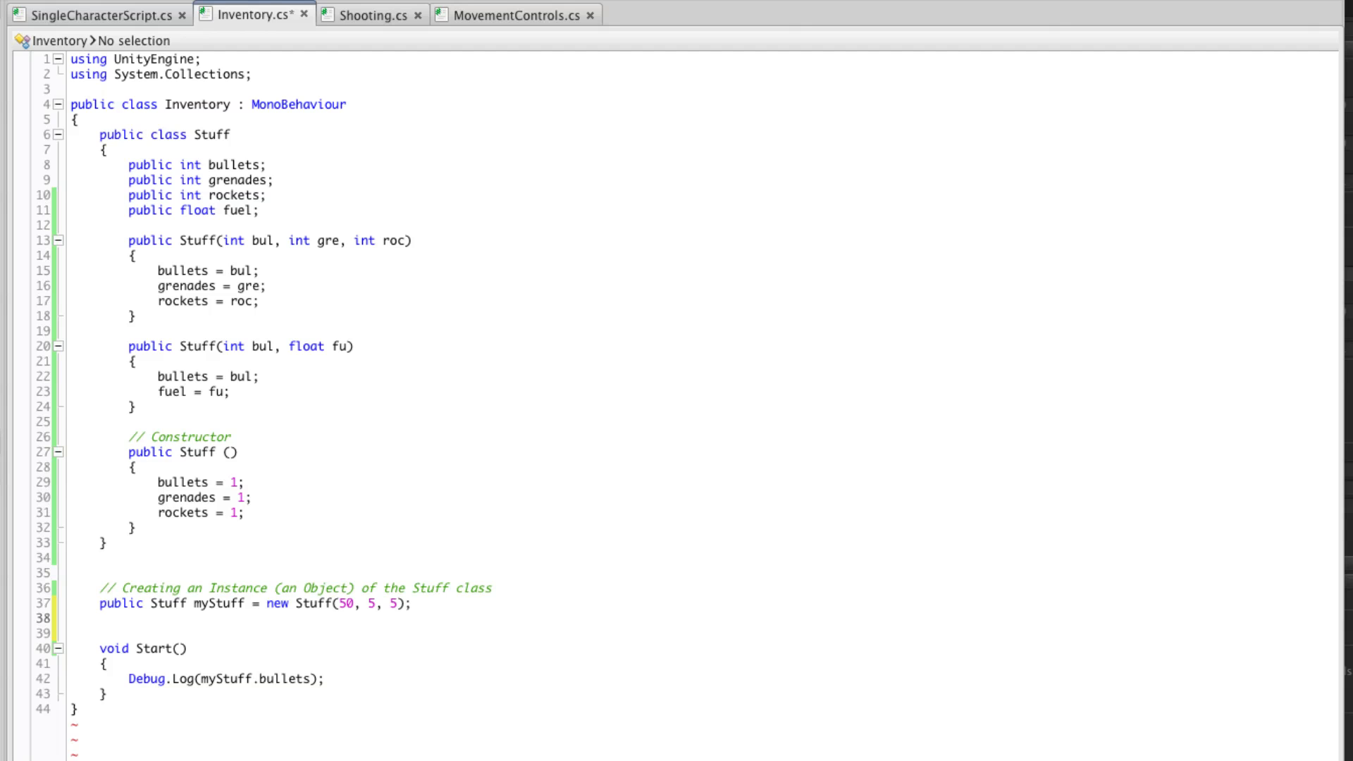
# Step: Declare 'public Stuff myOtherStuff = new Stuff(50, 1.5f);', then go to SingleCharacterScript.cs
pyautogui.write('public')
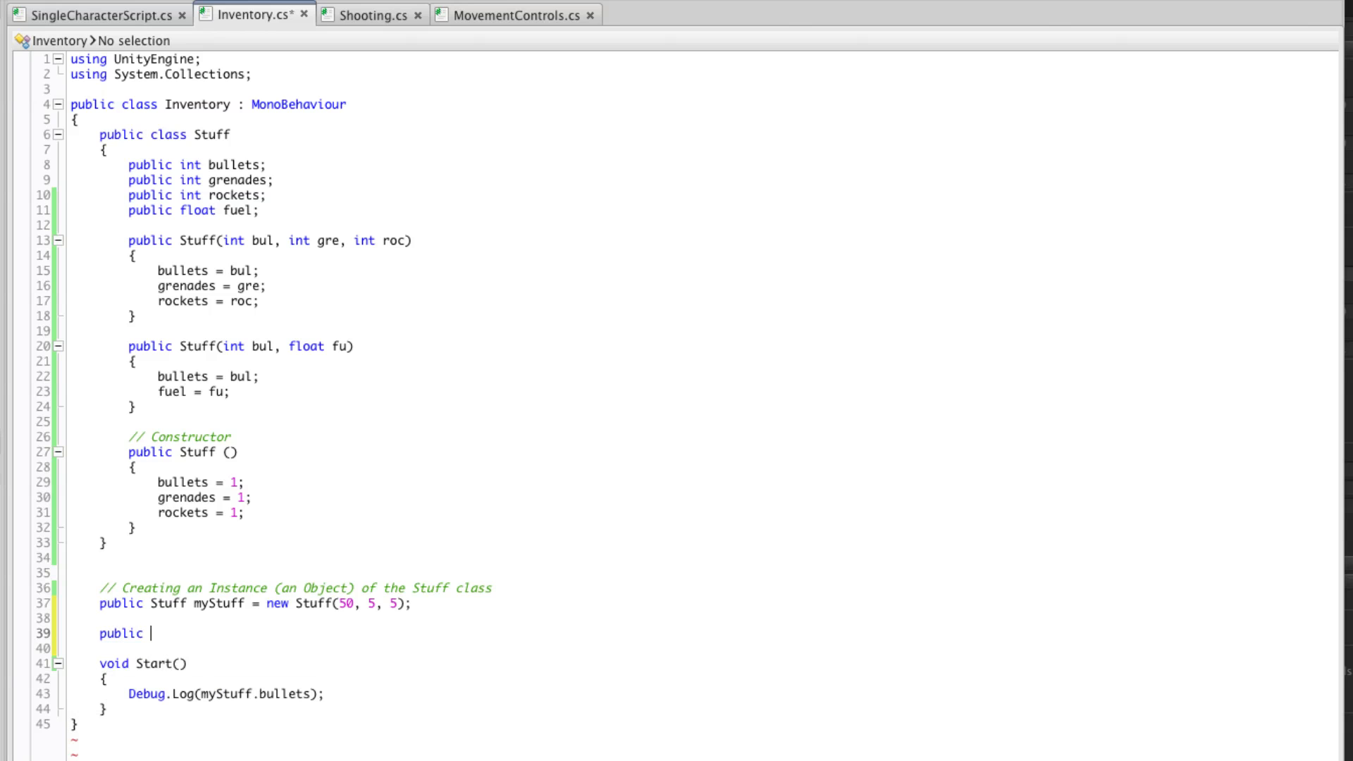
pyautogui.write('Stuff')
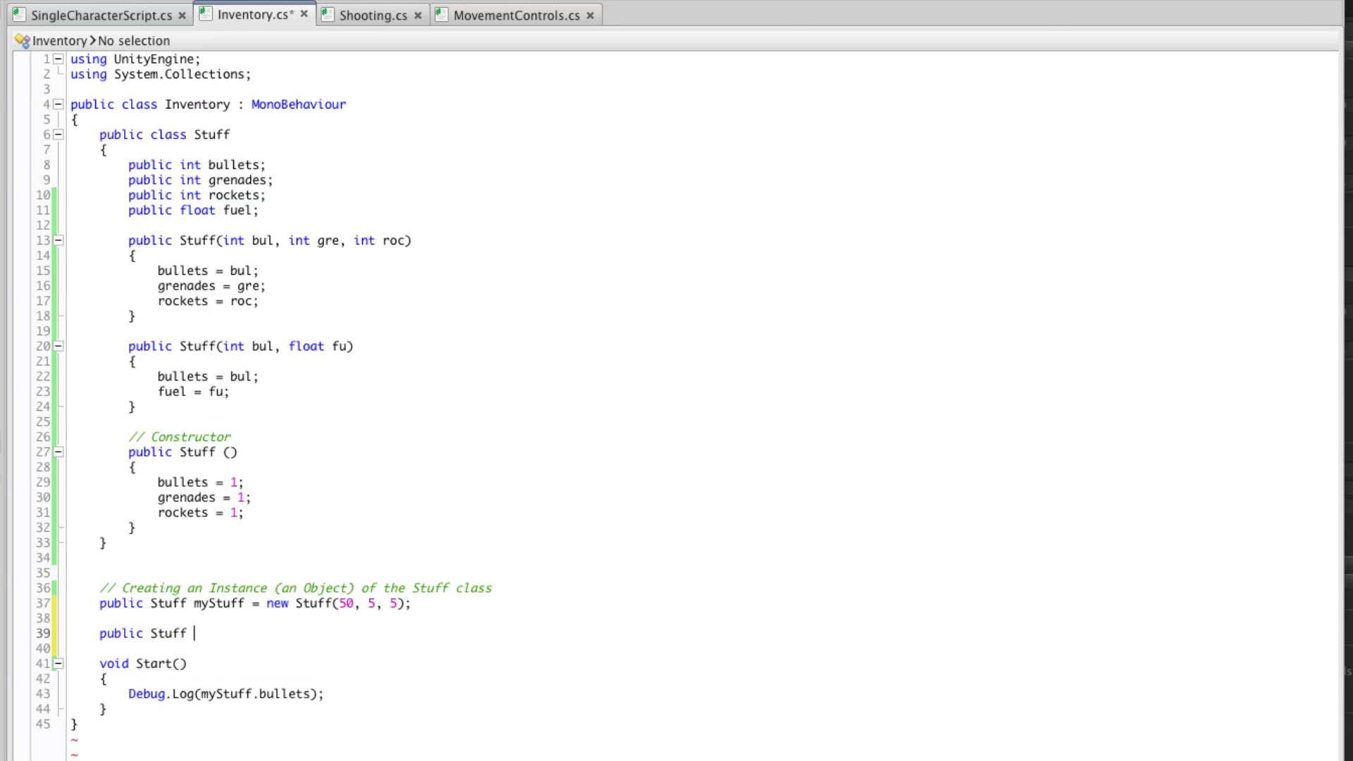
pyautogui.write('myOtherStuff')
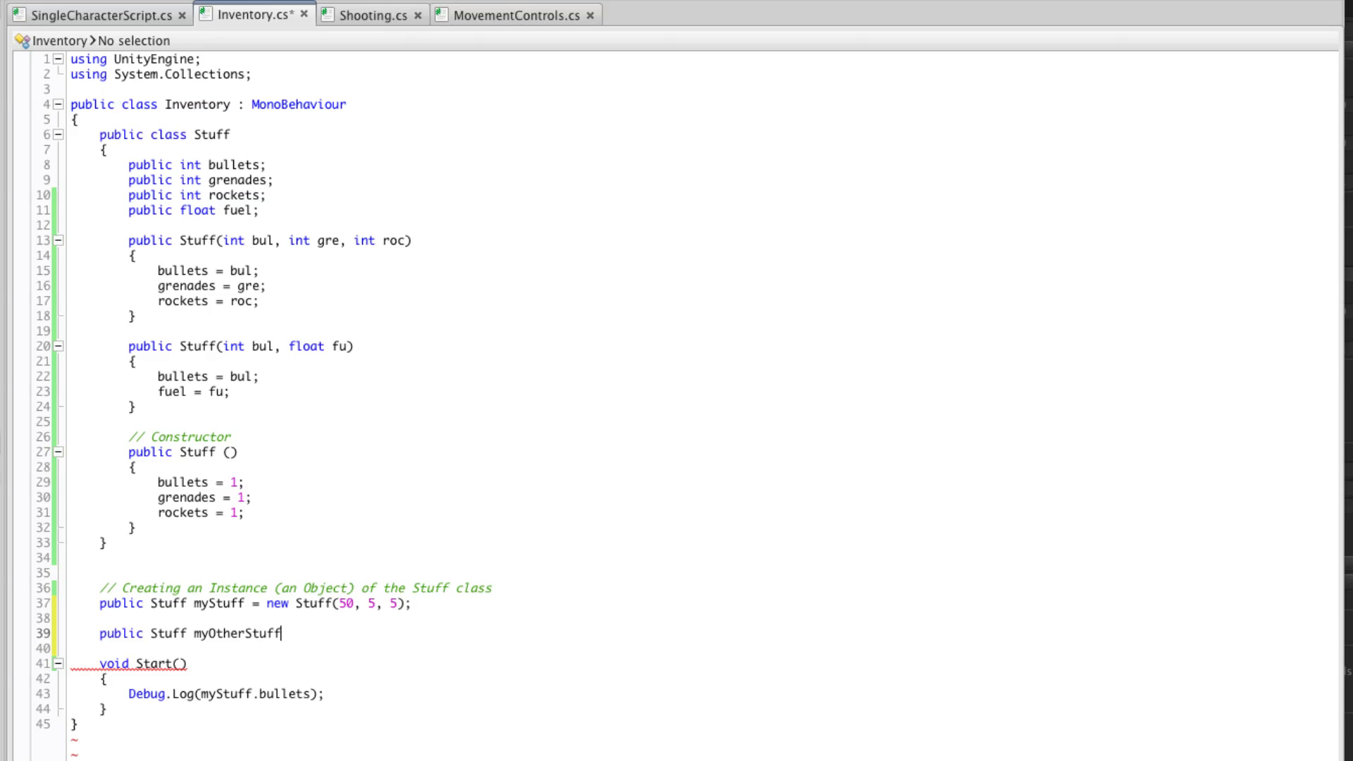
pyautogui.write('= new')
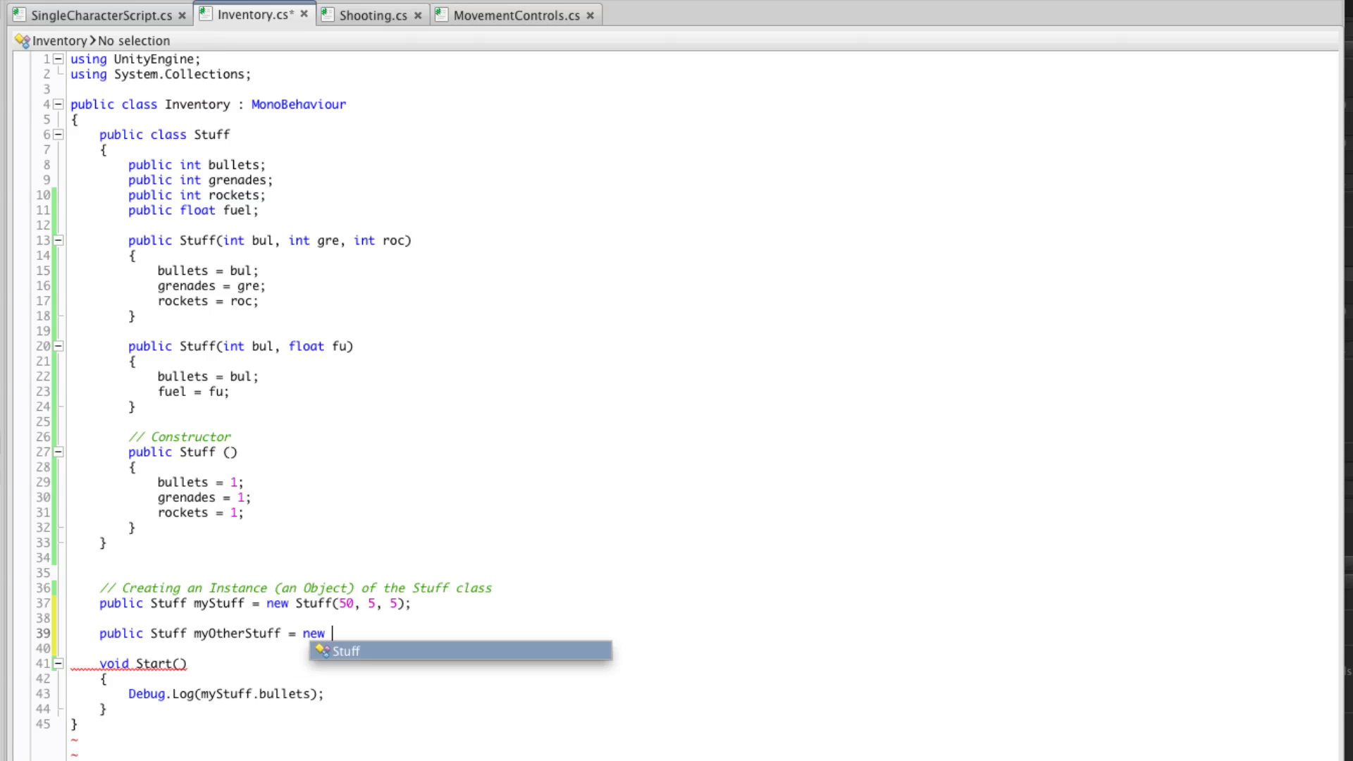
pyautogui.write('Stuff')
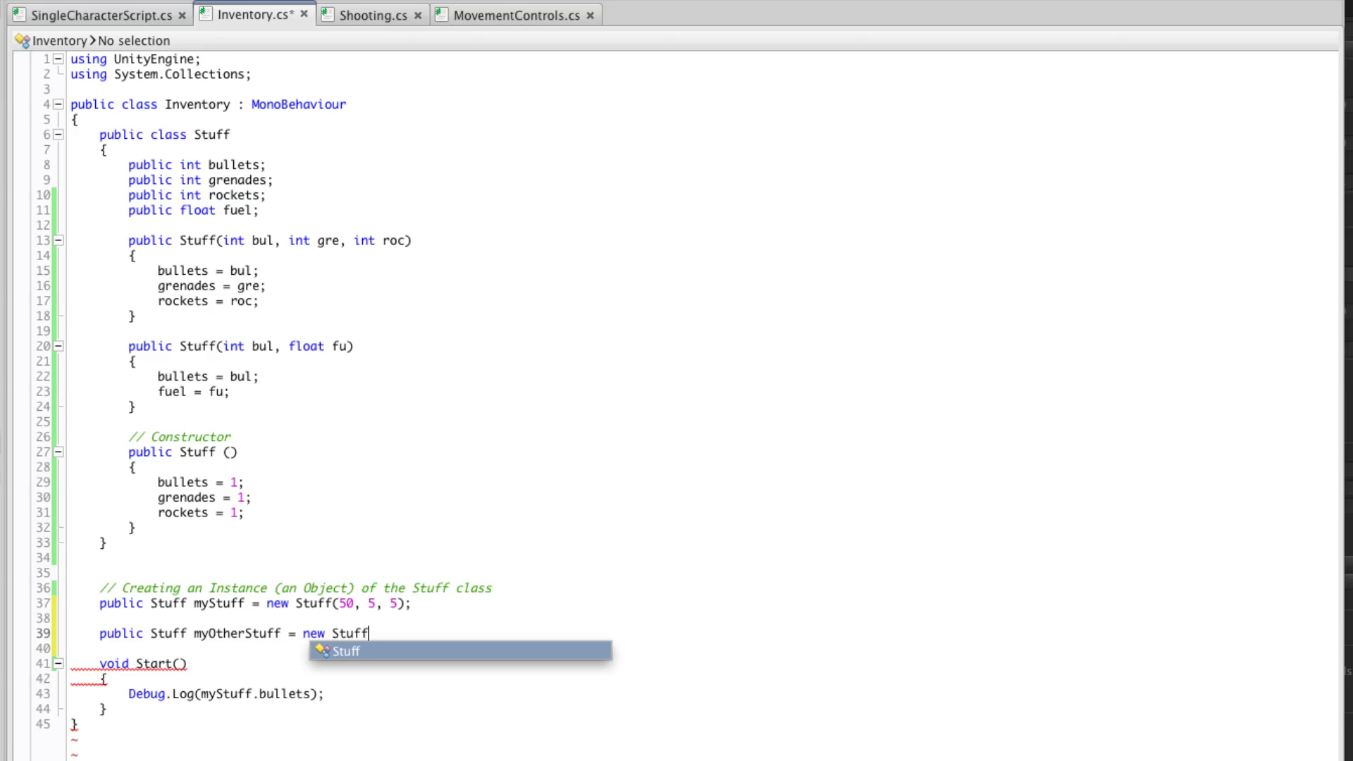
pyautogui.write('(')
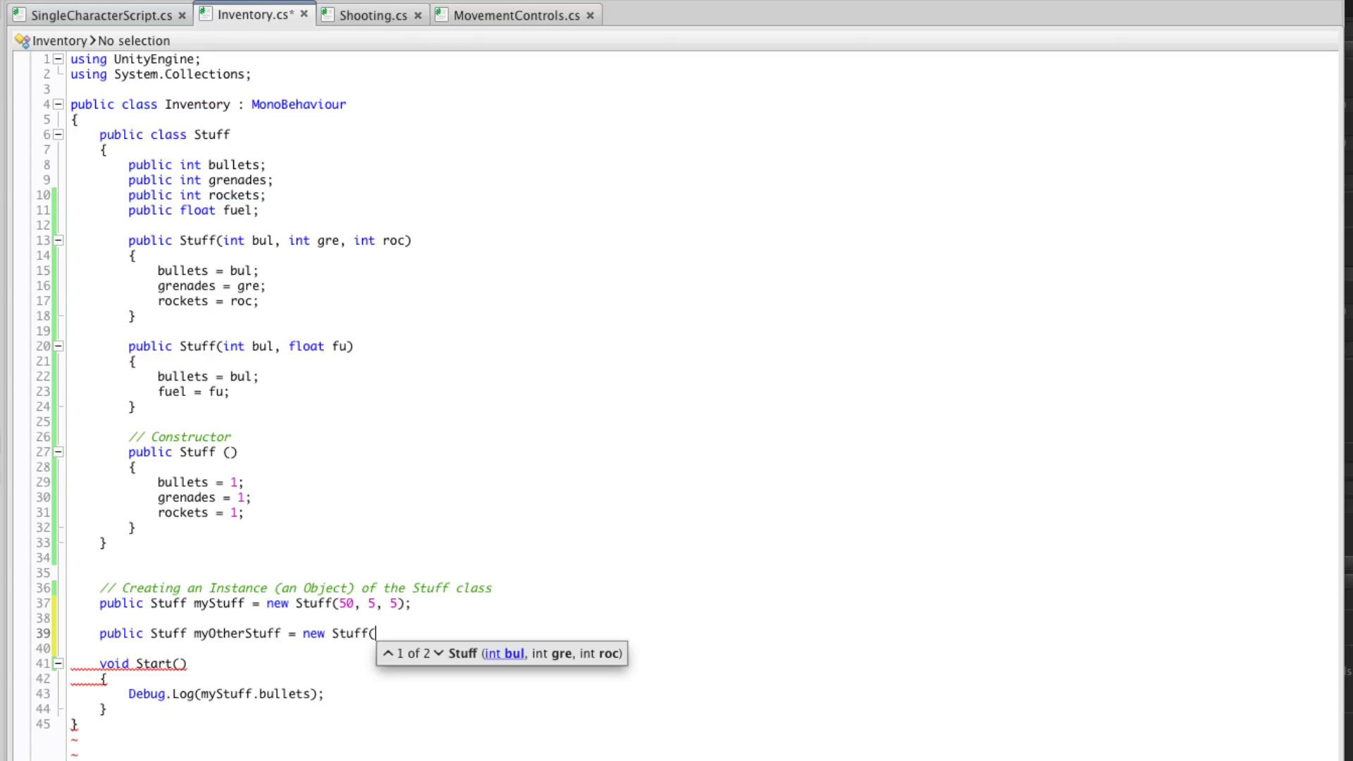
pyautogui.write('50')
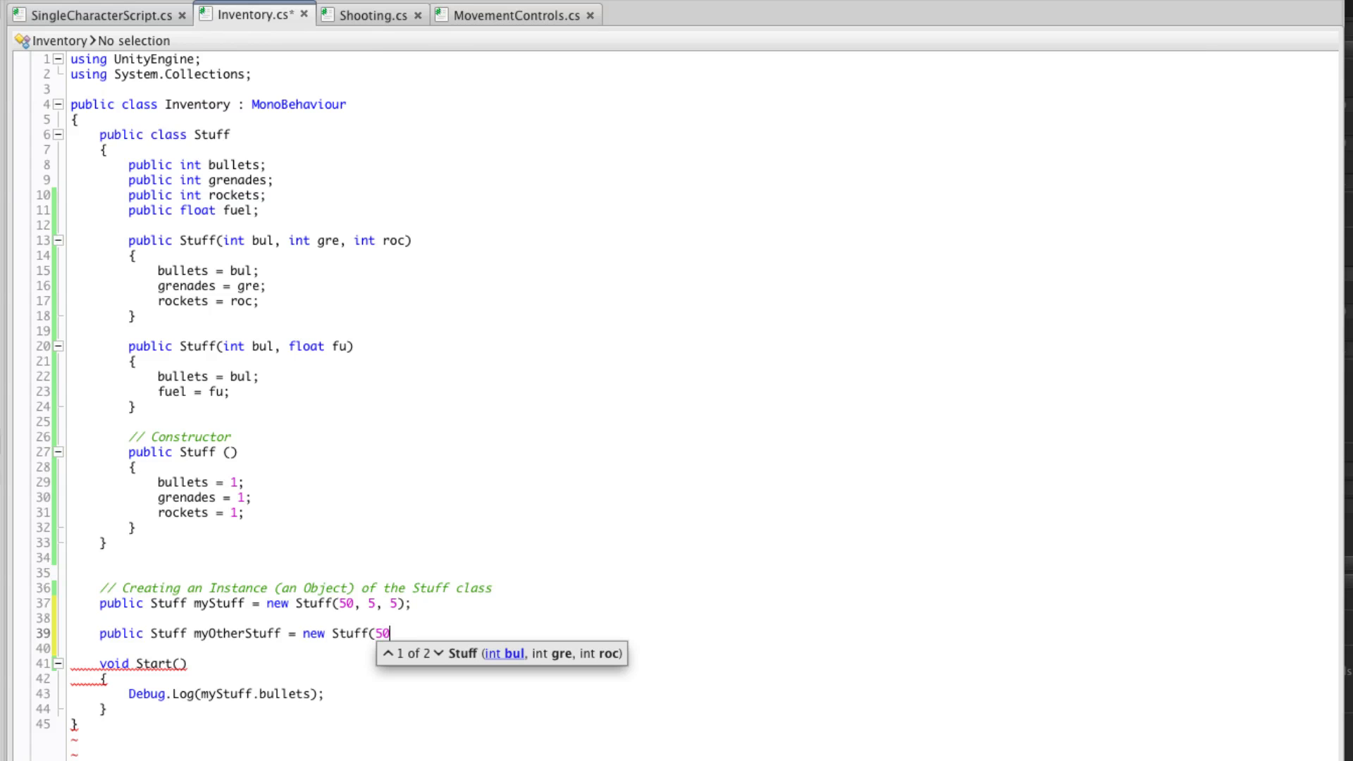
pyautogui.write(', 1.5')
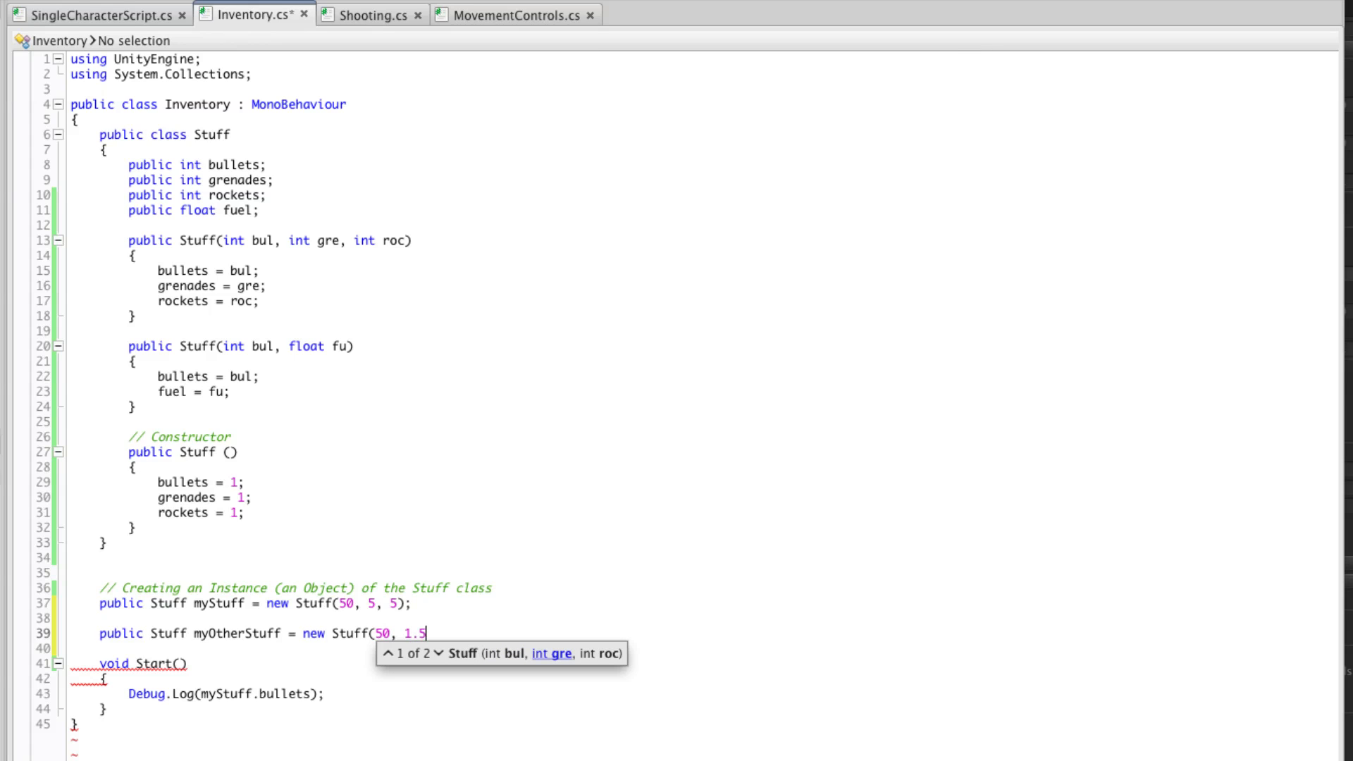
pyautogui.write('f')
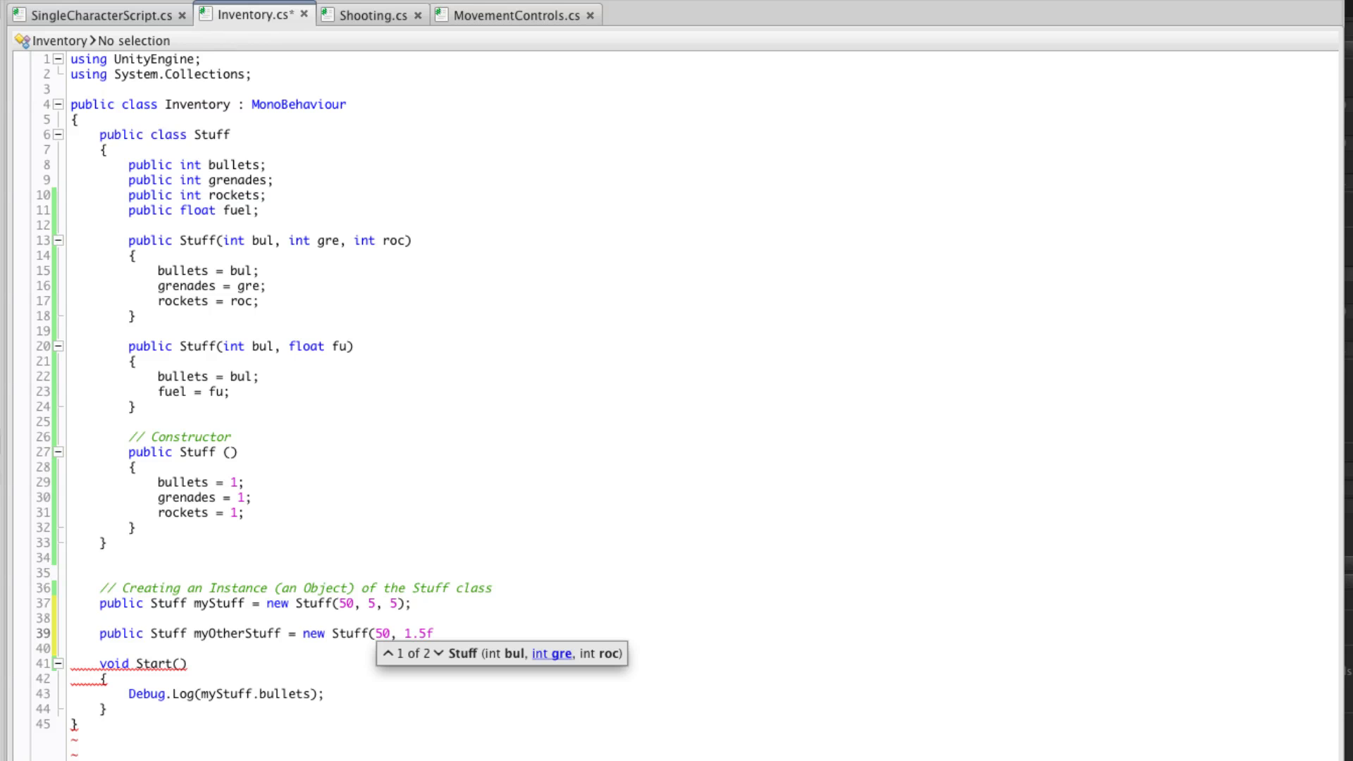
pyautogui.write(');')
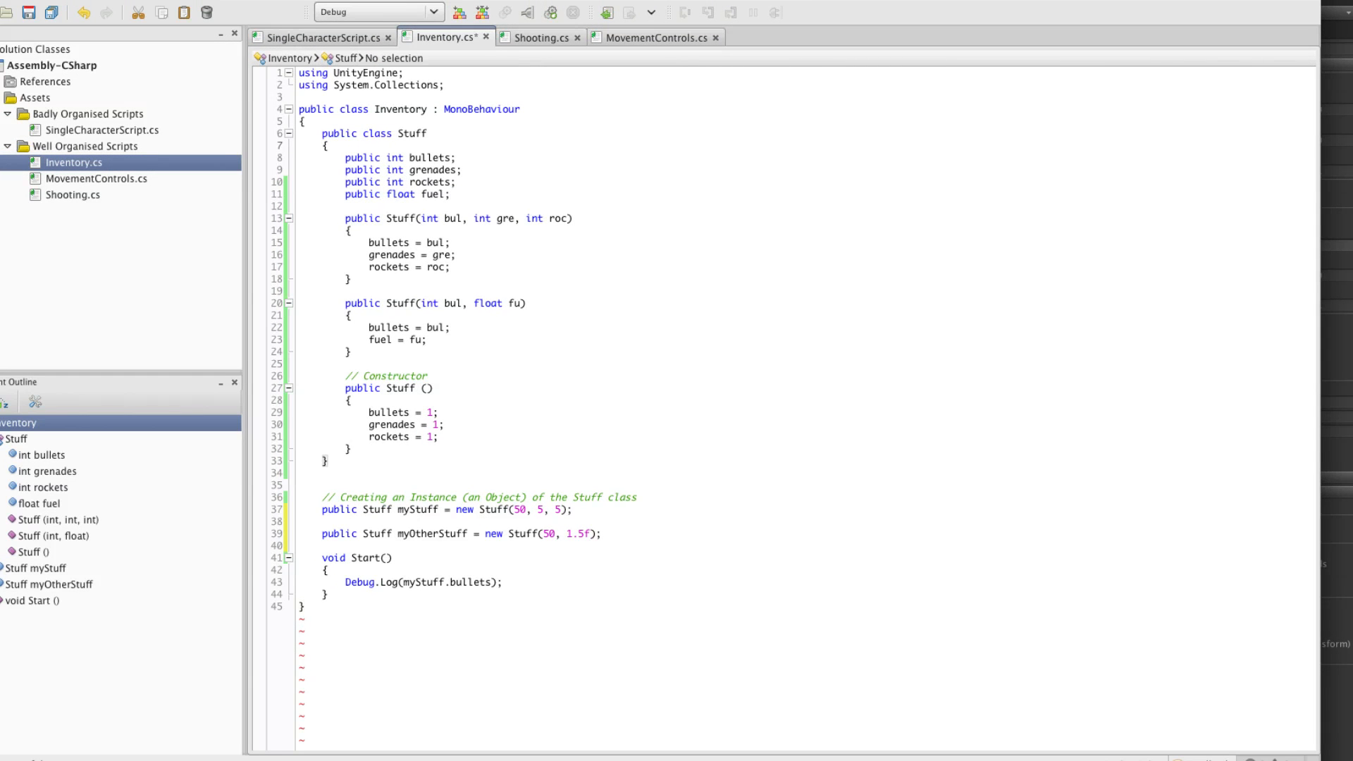
pyautogui.click(321, 38)
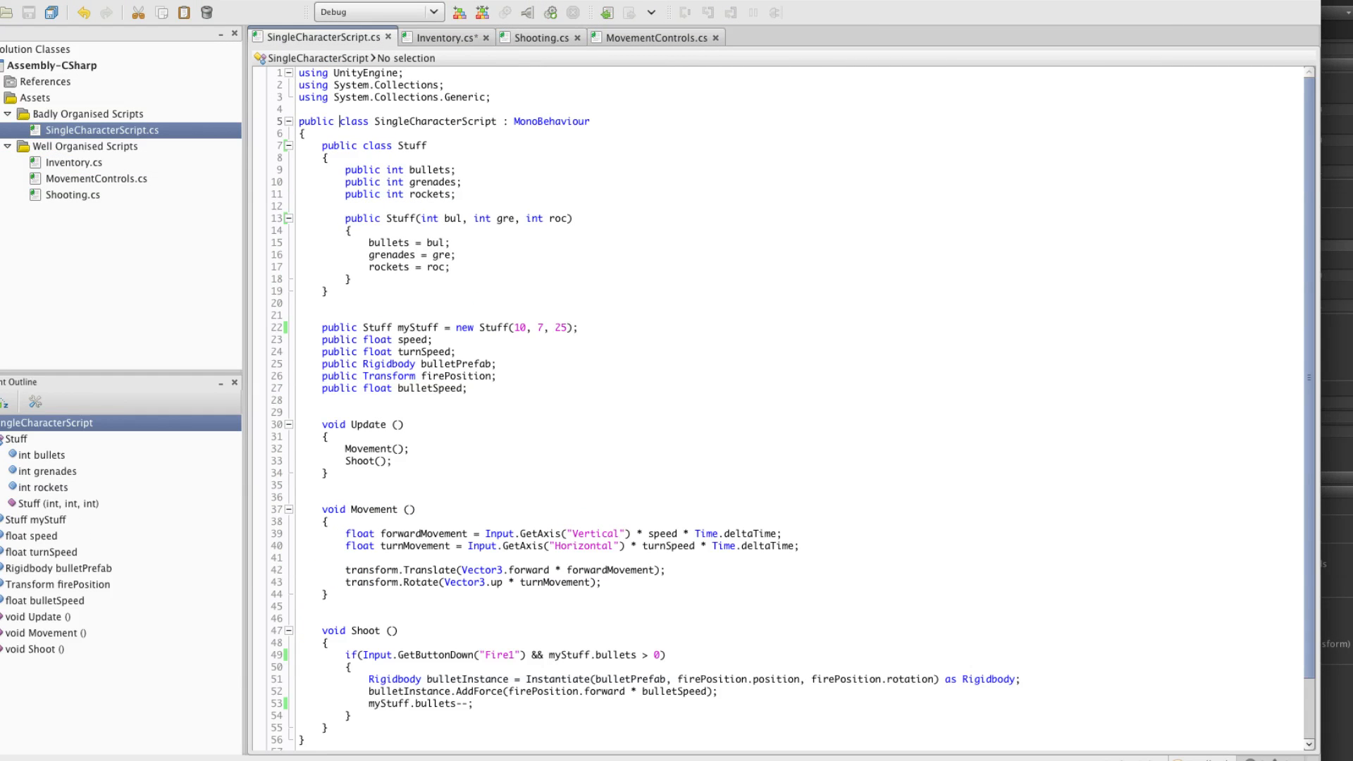